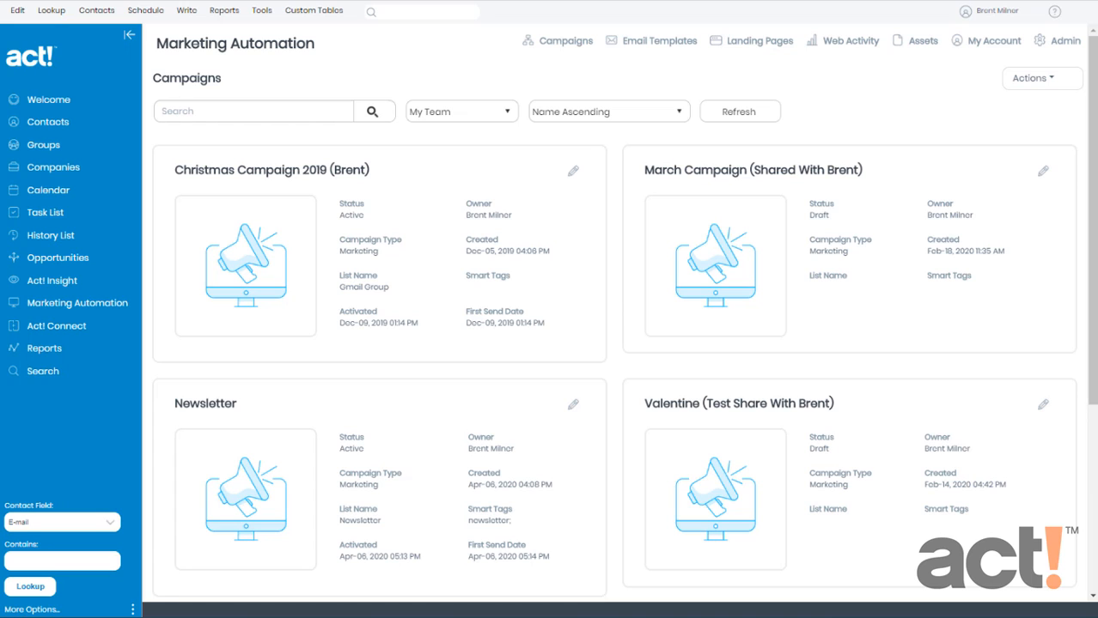
pyautogui.moveTo(131, 294)
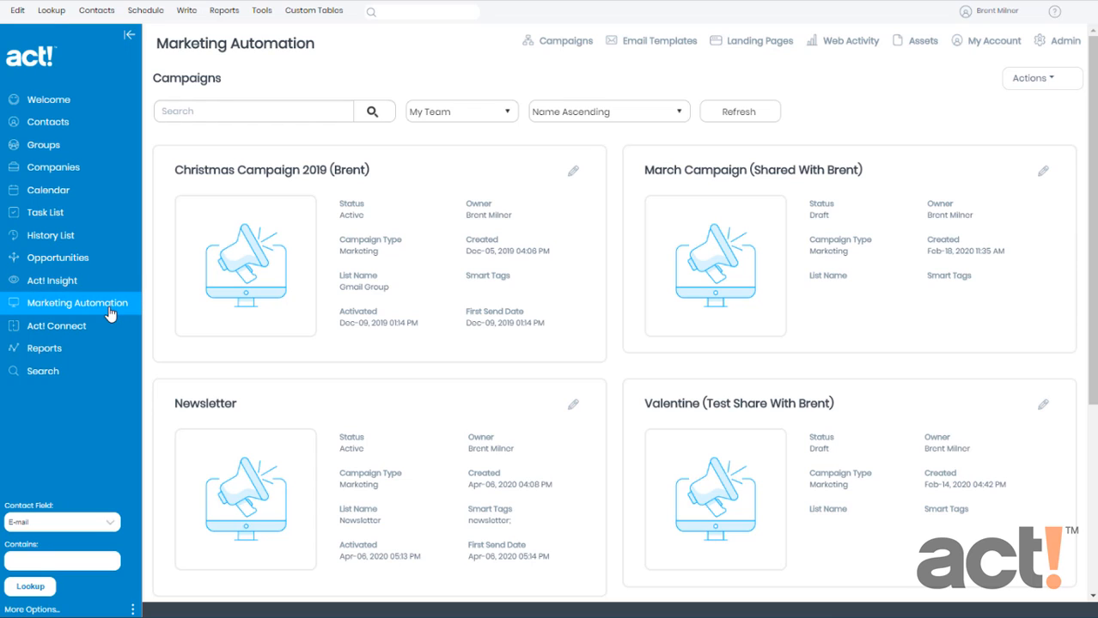
pyautogui.moveTo(566, 41)
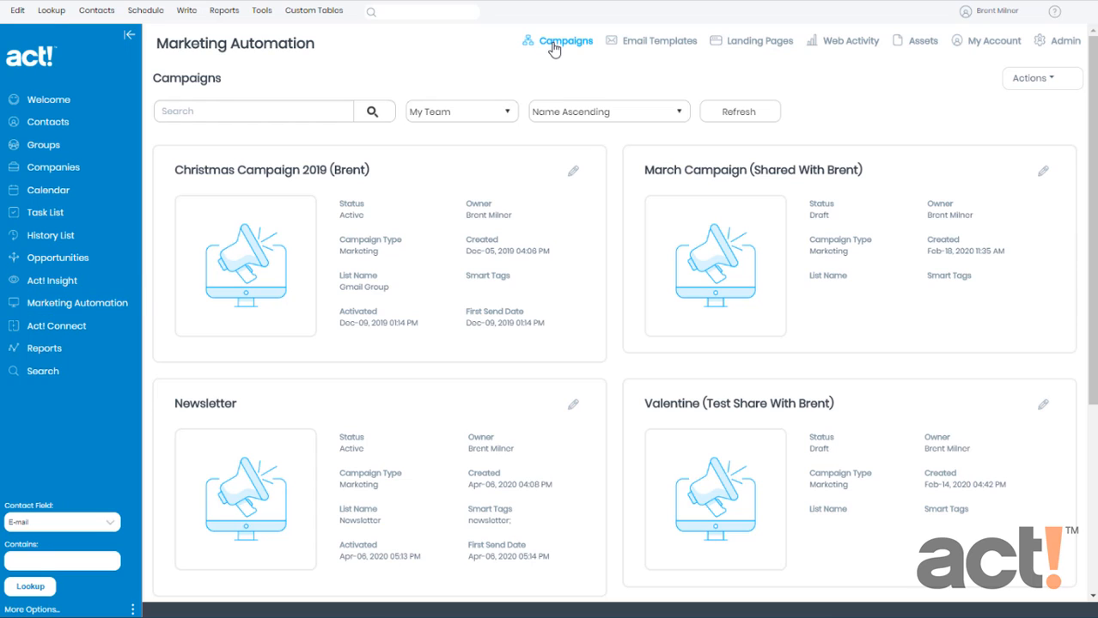
# Scroll the campaign cards down to the Welcome New Customers draft campaign.
pyautogui.scroll(-3)
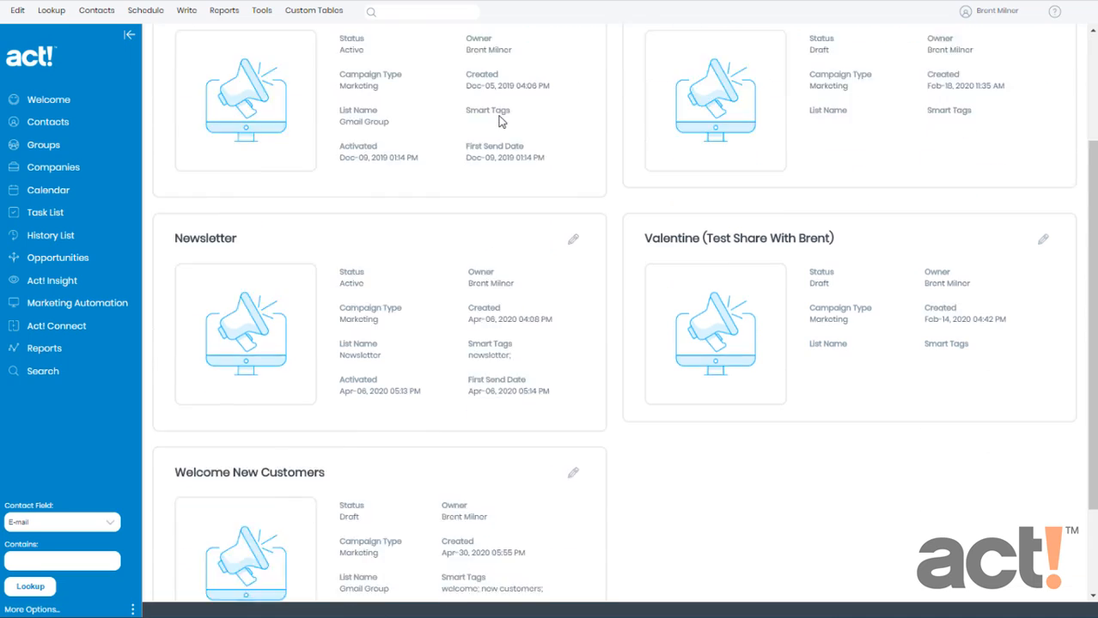
pyautogui.scroll(-3)
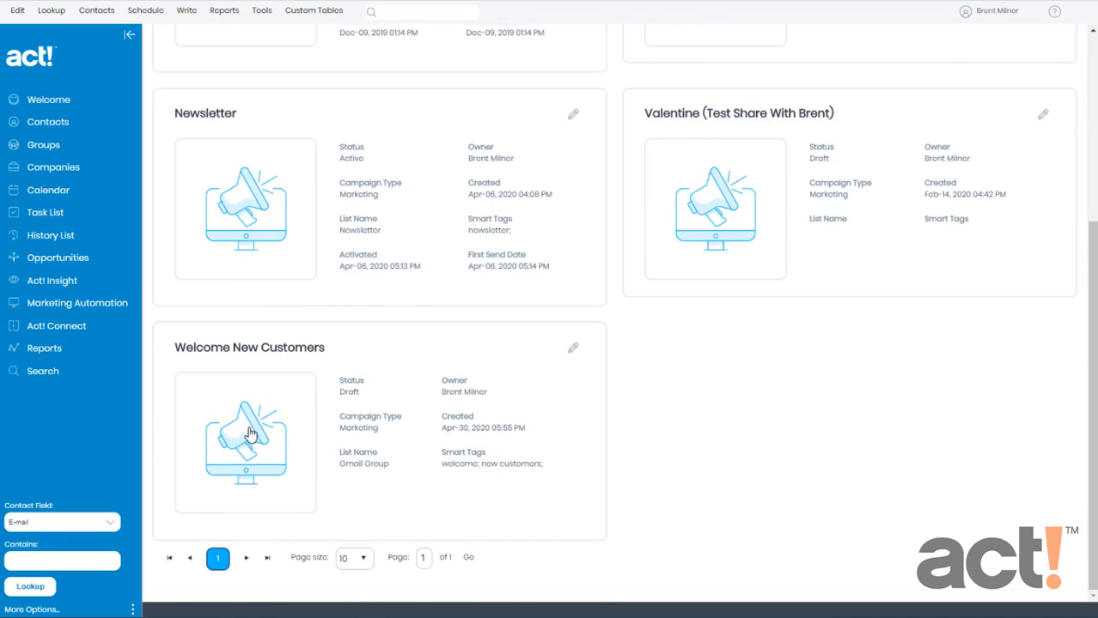
# Enter the Welcome New Customers workflow and list its campaign Actions.
pyautogui.click(244, 443)
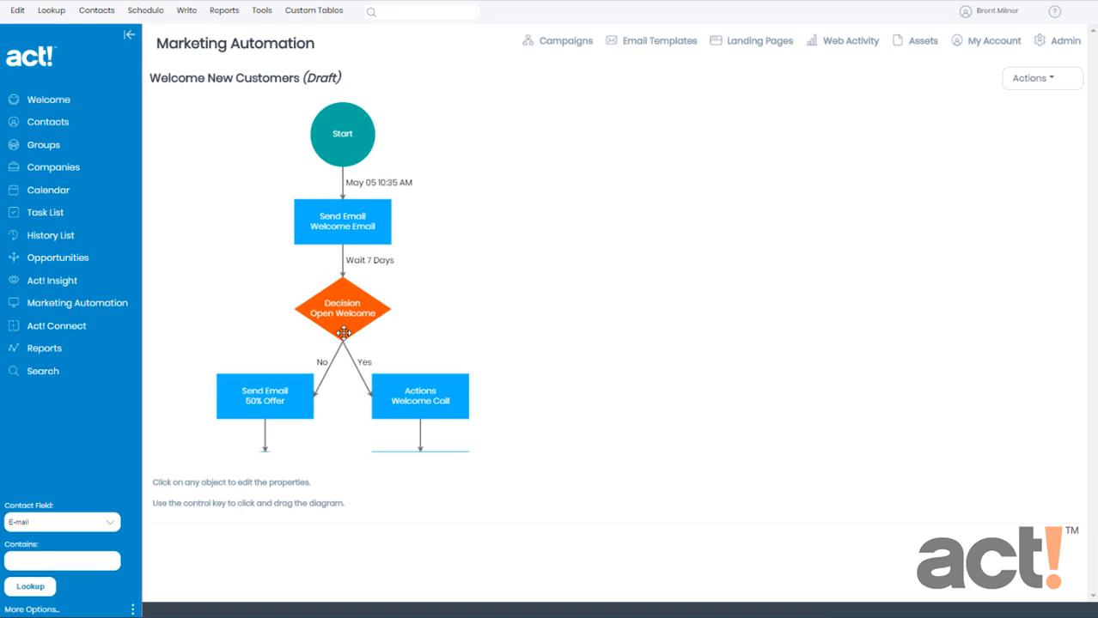
pyautogui.click(1038, 79)
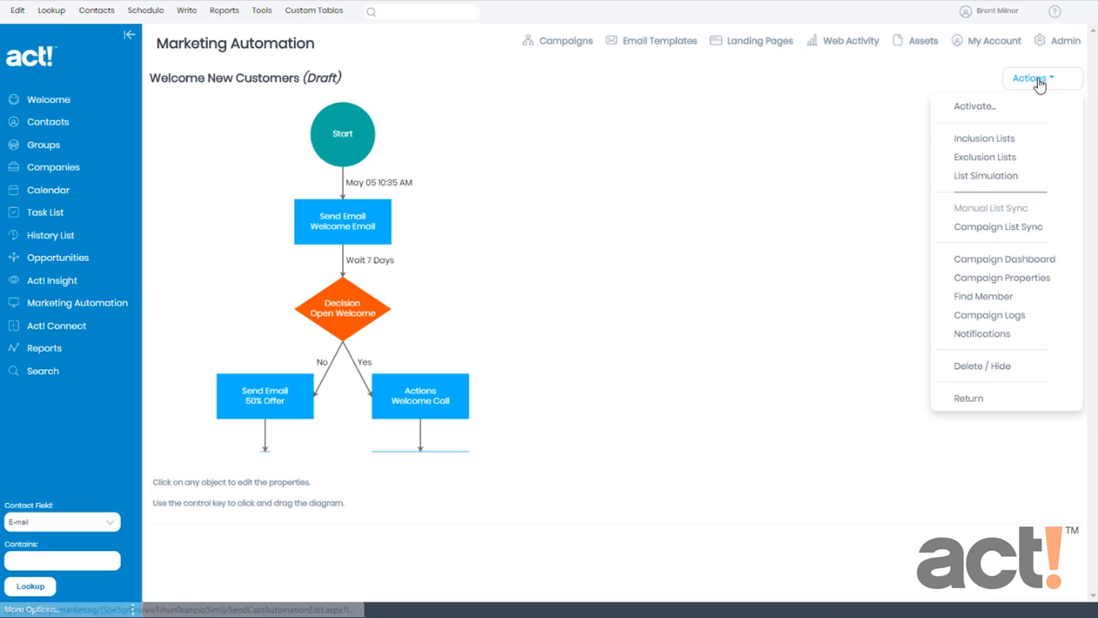
pyautogui.moveTo(974, 106)
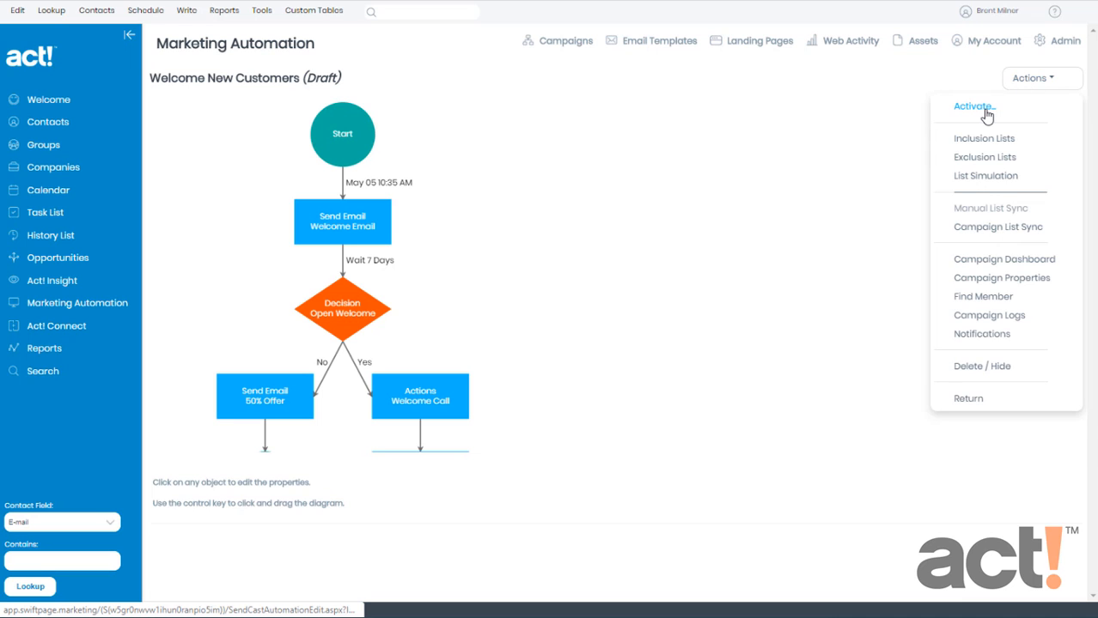
# Start Activate… and review the Welcome Email's default subject and missing merge-field warnings.
pyautogui.click(972, 107)
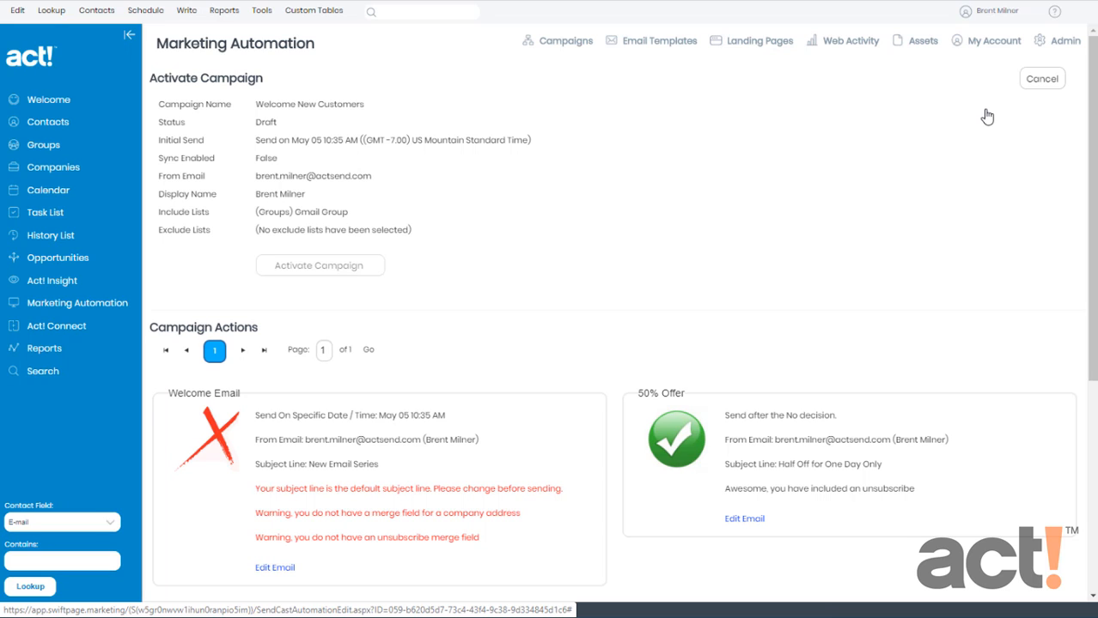
pyautogui.moveTo(979, 117)
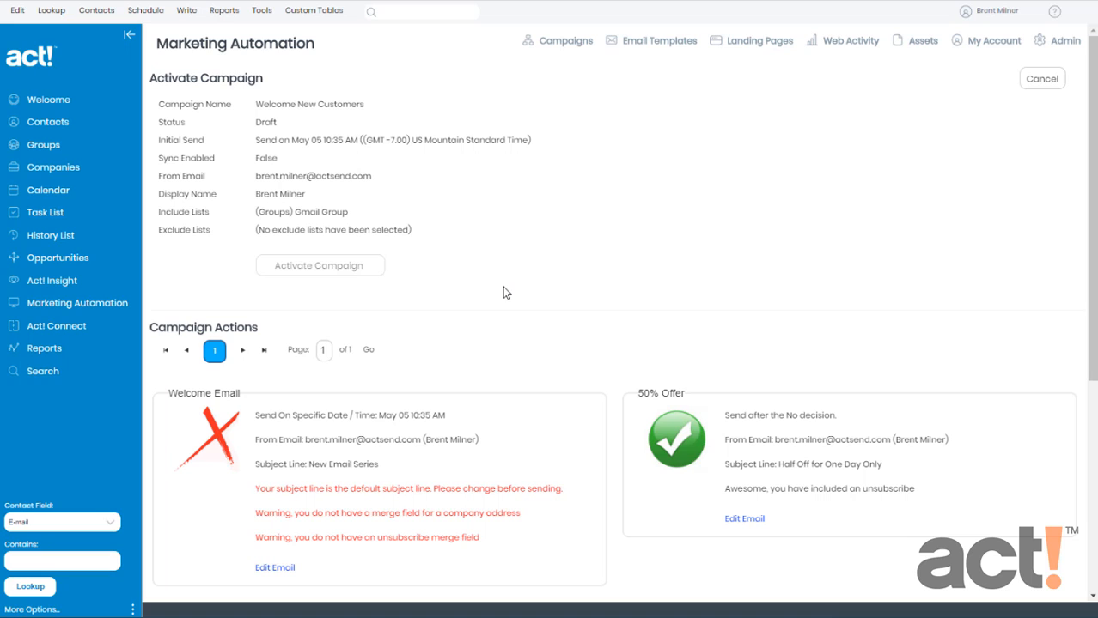
pyautogui.moveTo(494, 297)
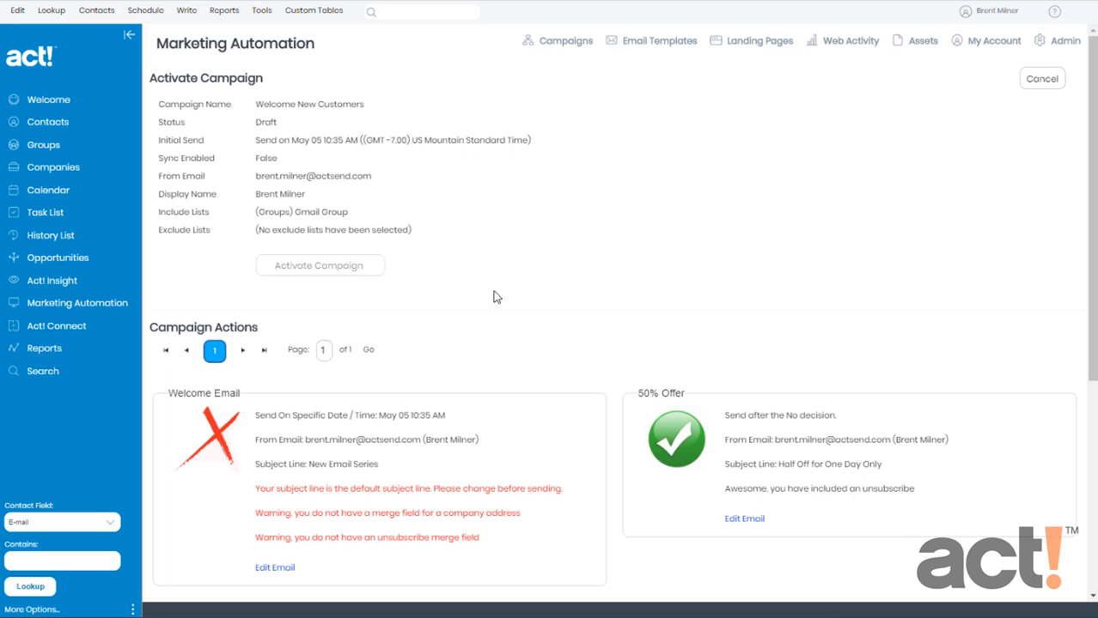
pyautogui.moveTo(292, 281)
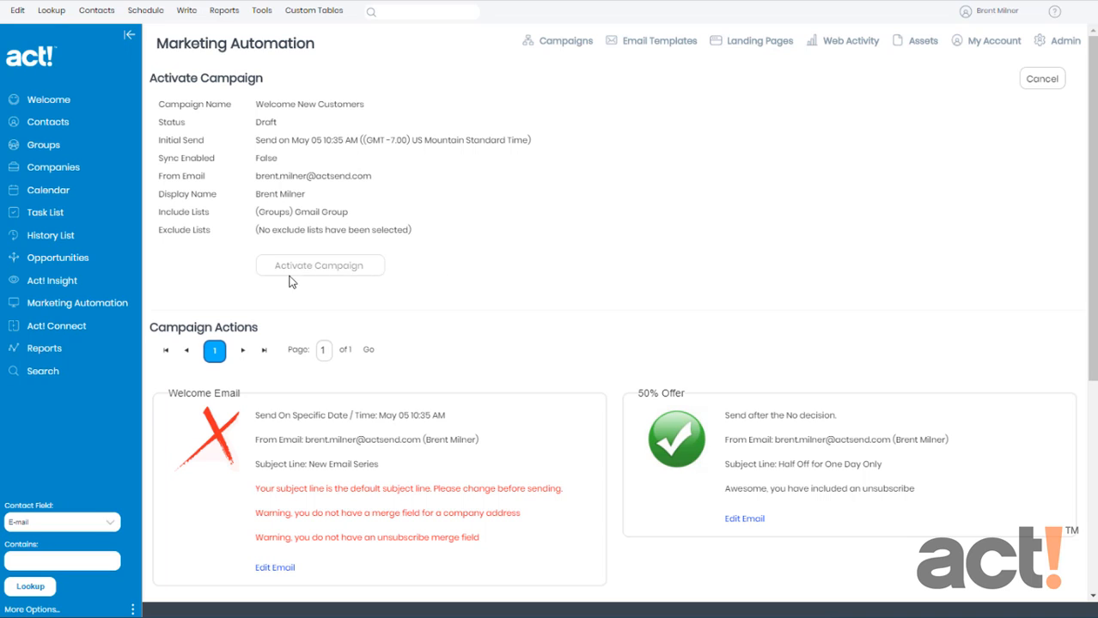
pyautogui.moveTo(343, 280)
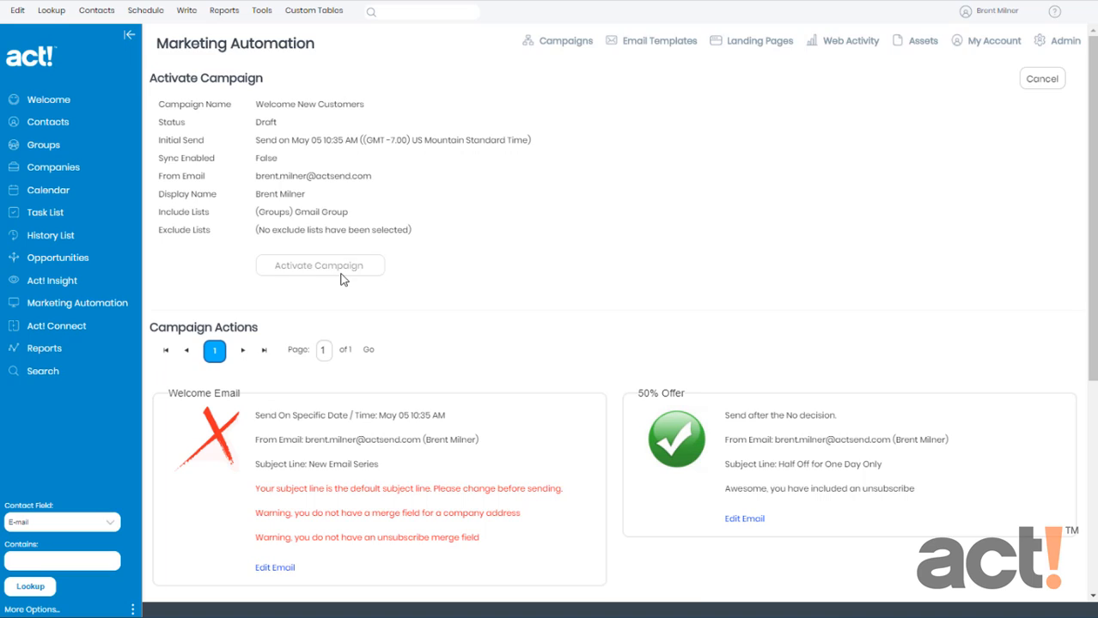
pyautogui.scroll(-3)
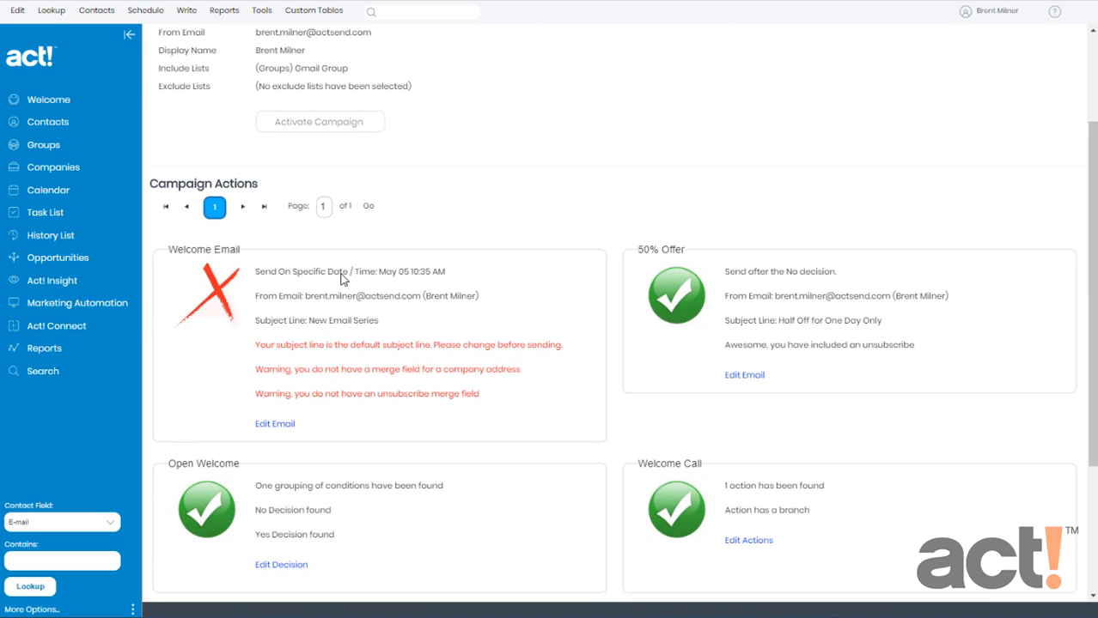
pyautogui.moveTo(591, 299)
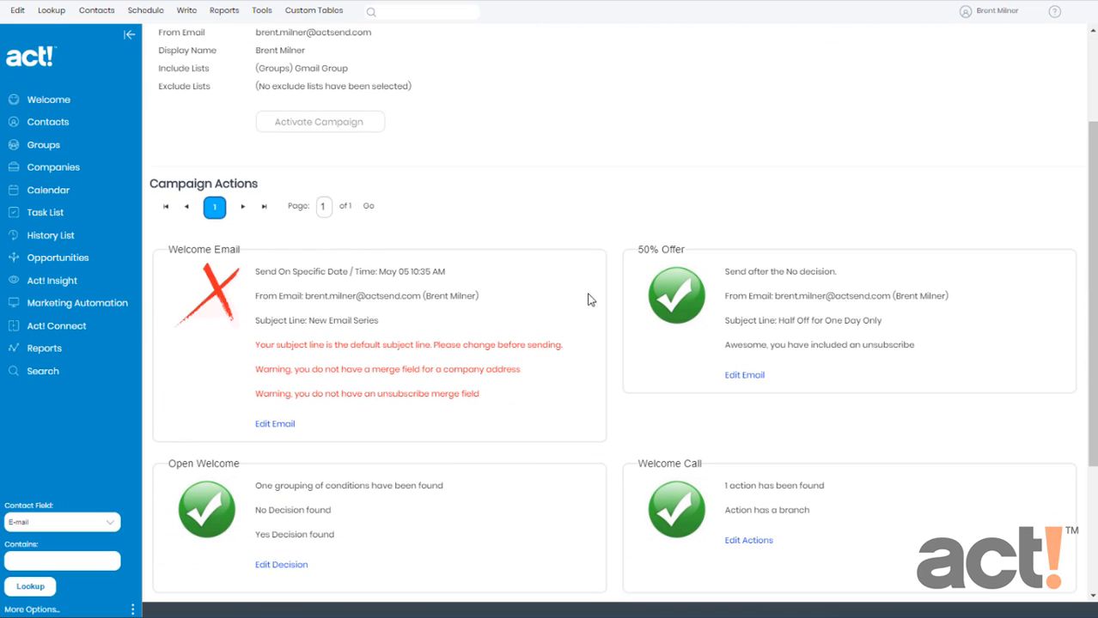
pyautogui.moveTo(677, 323)
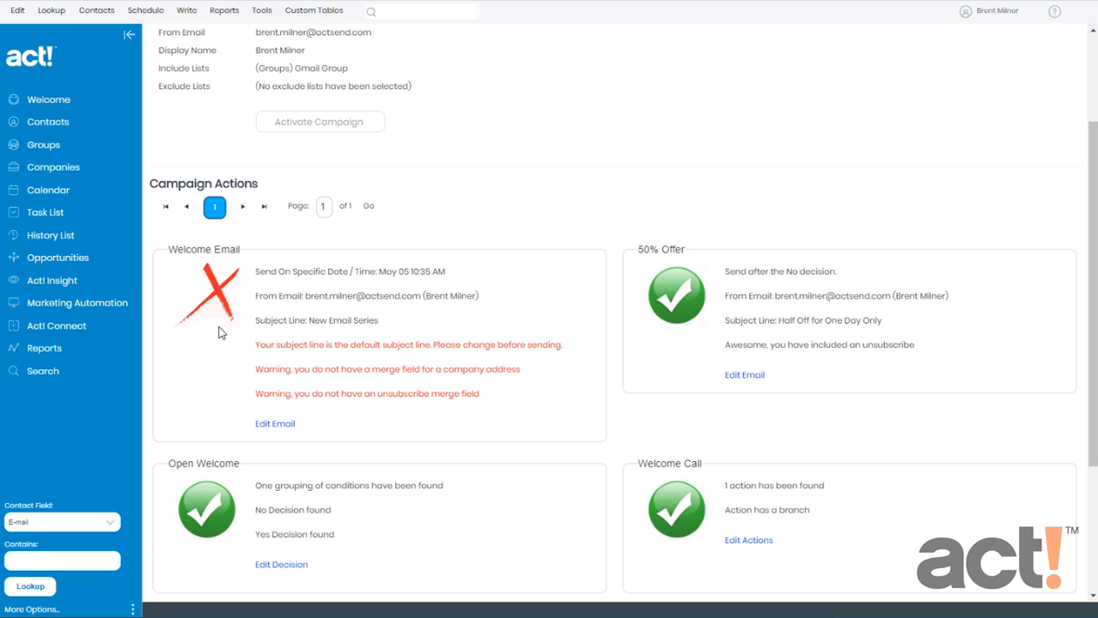
pyautogui.scroll(-3)
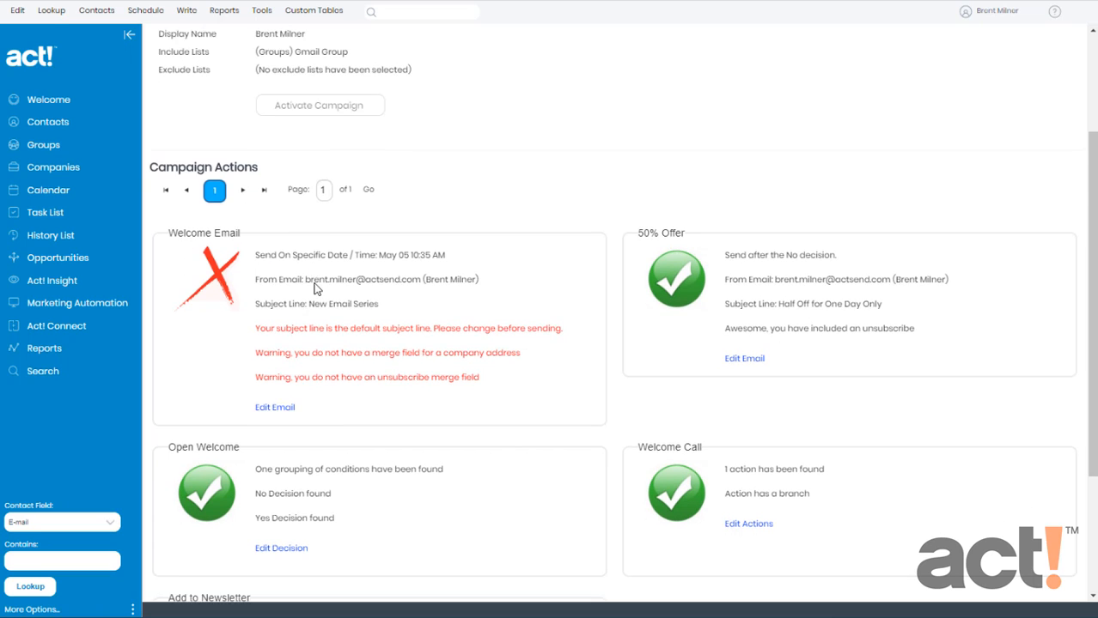
pyautogui.scroll(-3)
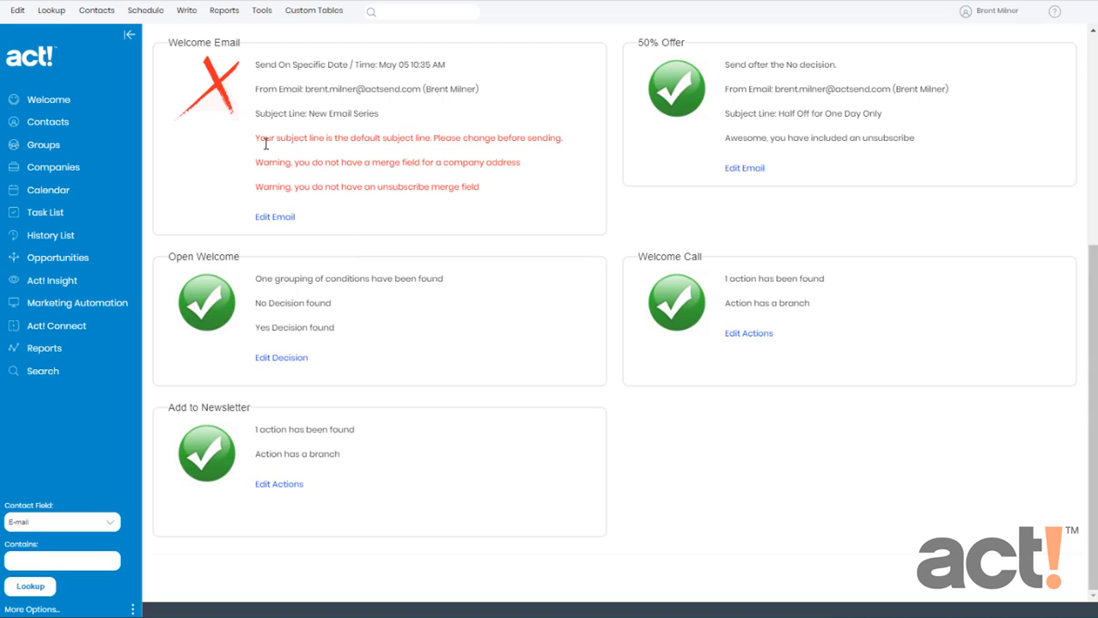
pyautogui.moveTo(333, 151)
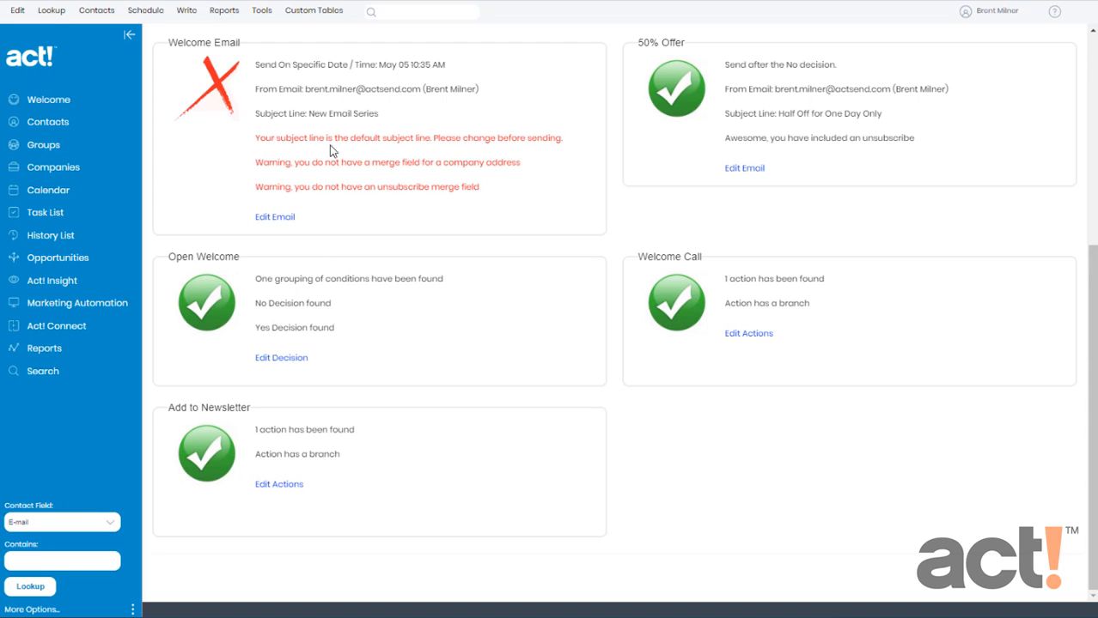
pyautogui.moveTo(445, 151)
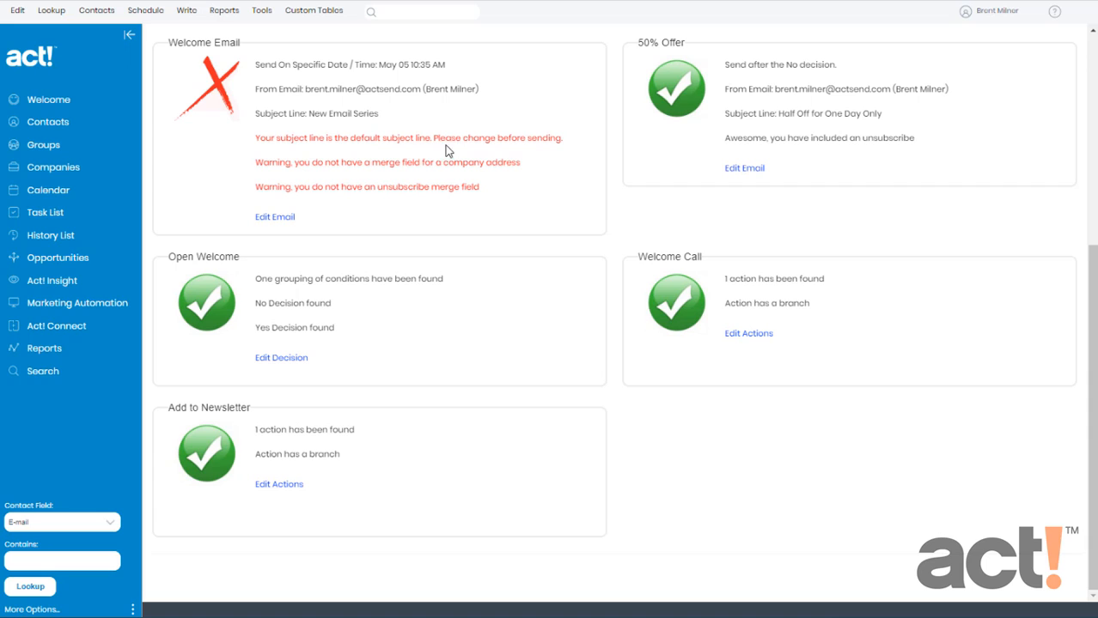
pyautogui.moveTo(471, 151)
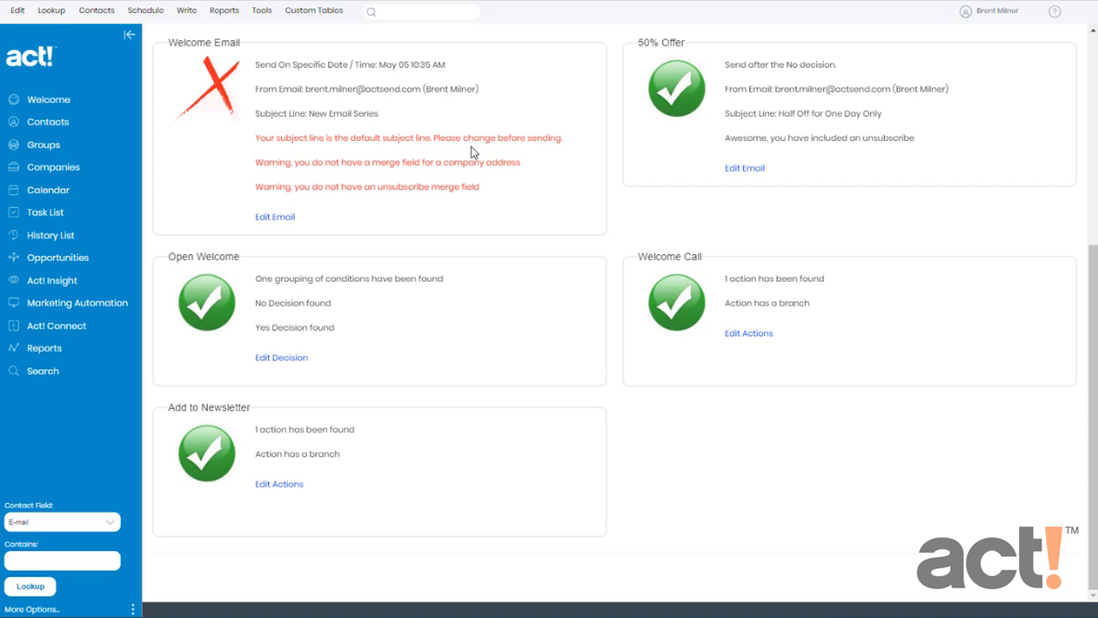
pyautogui.moveTo(501, 154)
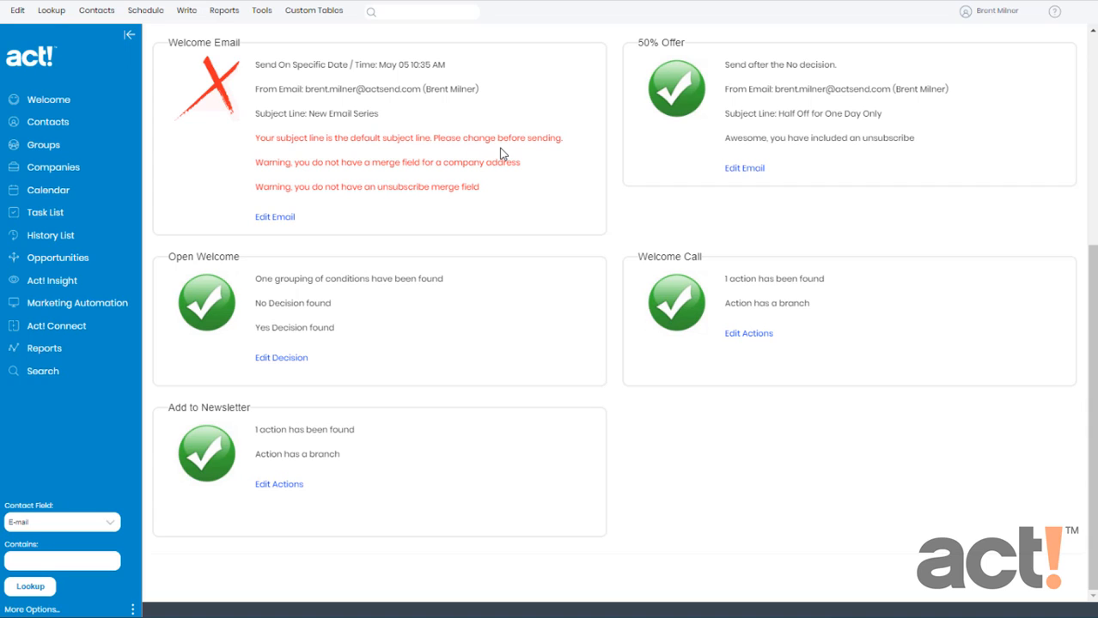
pyautogui.moveTo(376, 177)
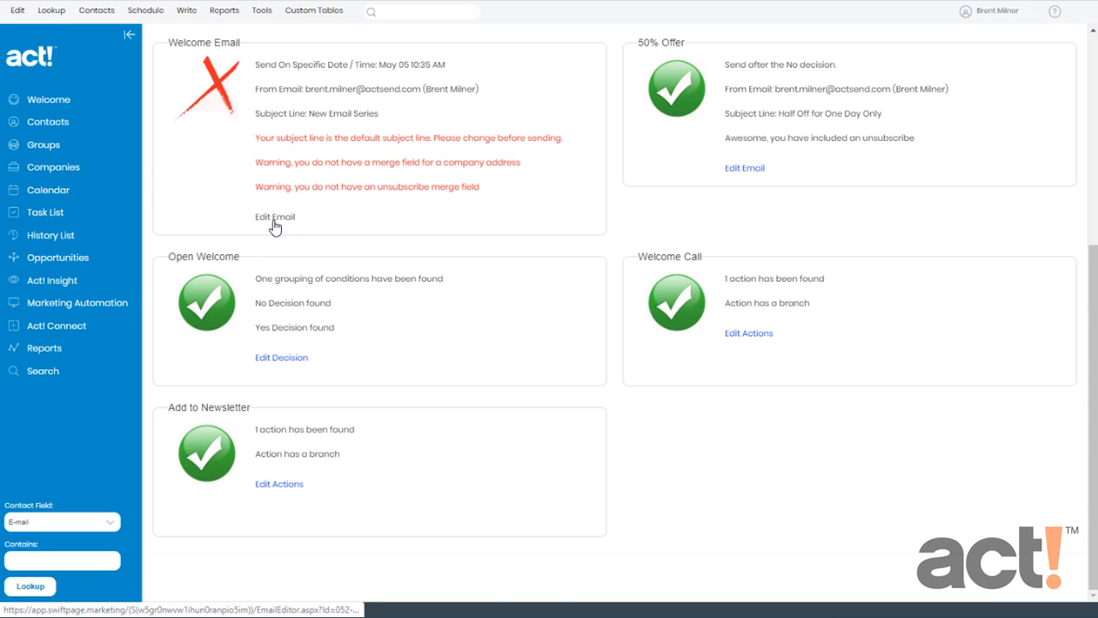
# Edit the Welcome Email and list its available email Actions.
pyautogui.click(275, 217)
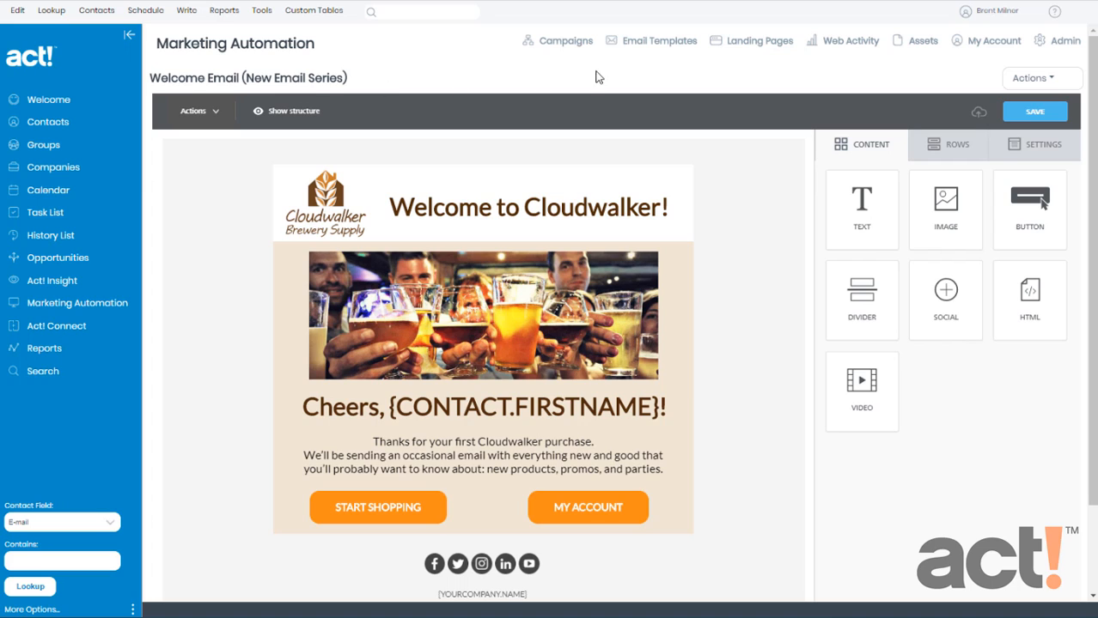
pyautogui.click(1031, 77)
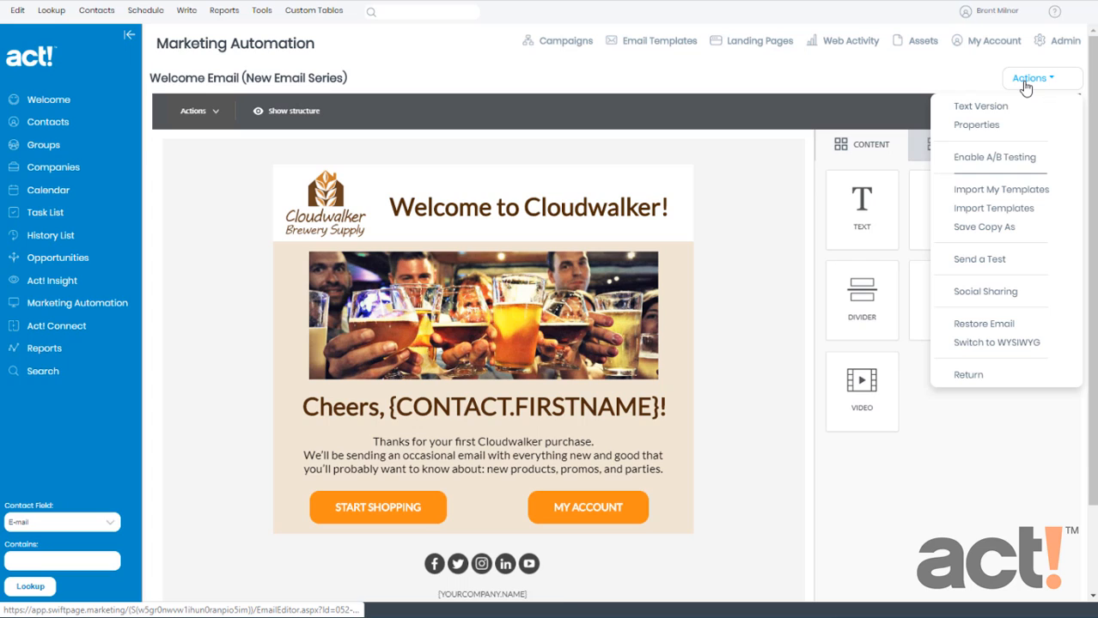
# In Properties, set the subject to 'Welcome to Cloudwalker!' and update it.
pyautogui.click(976, 124)
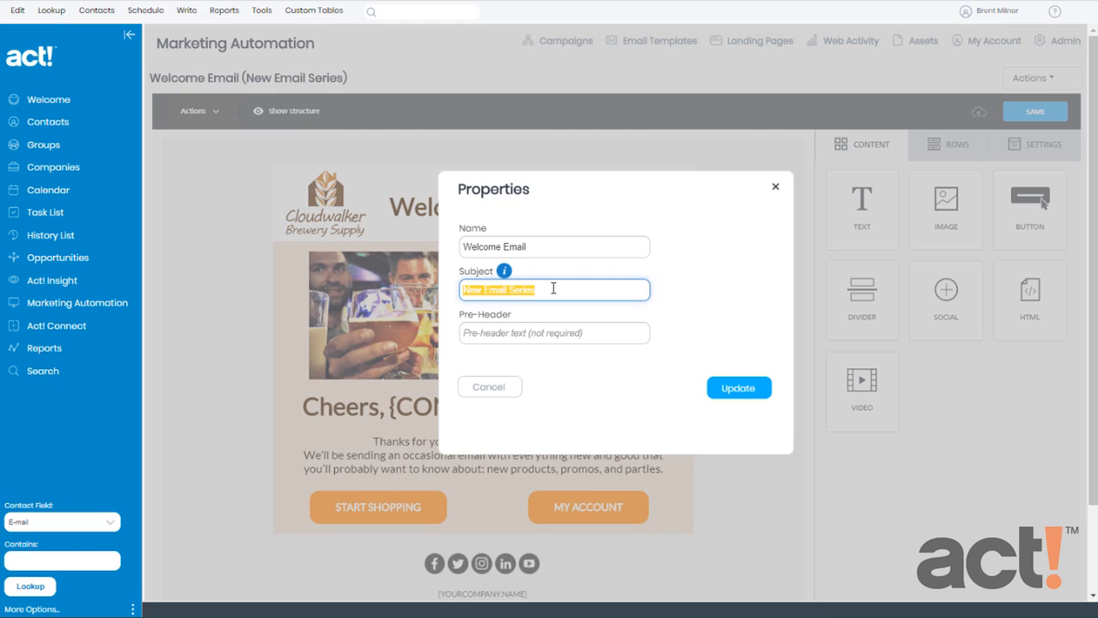
pyautogui.write('Welcome to Cloudwalker!')
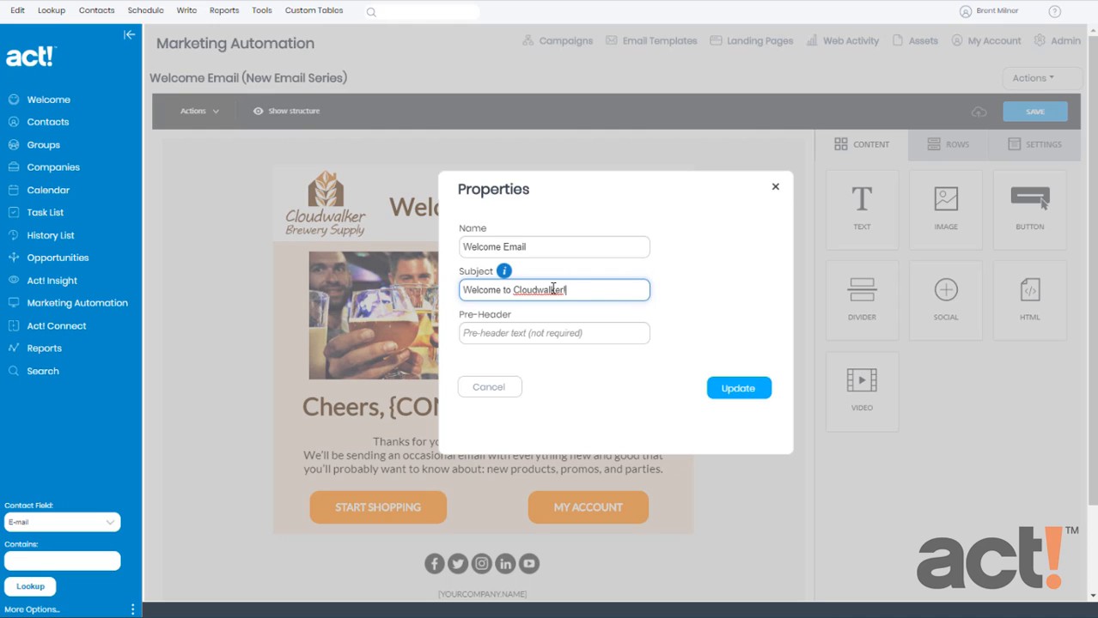
pyautogui.moveTo(505, 272)
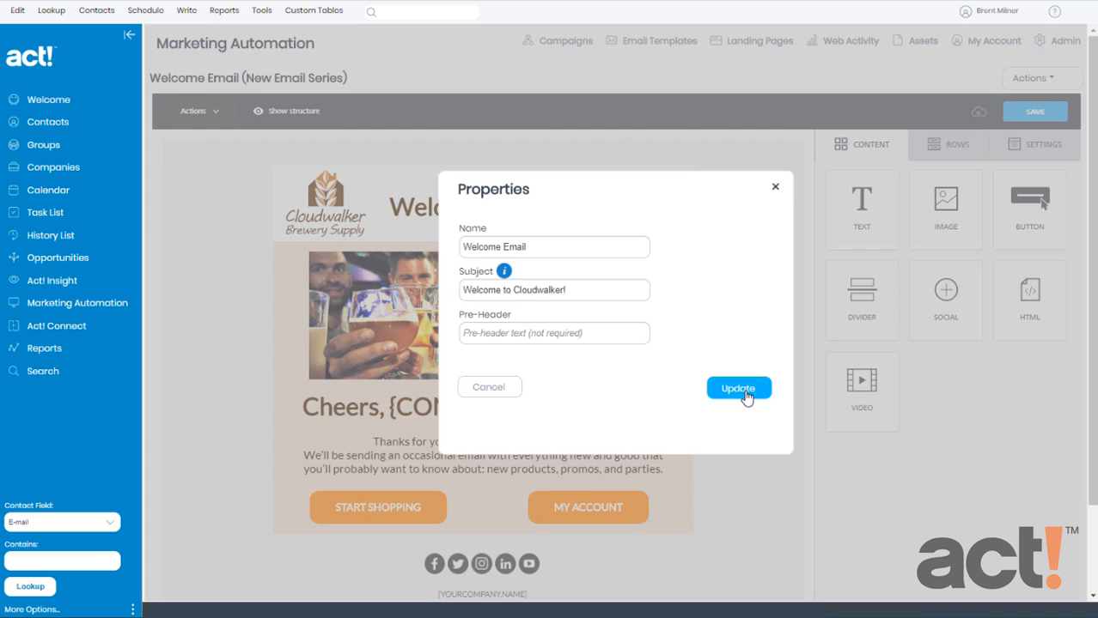
pyautogui.click(739, 388)
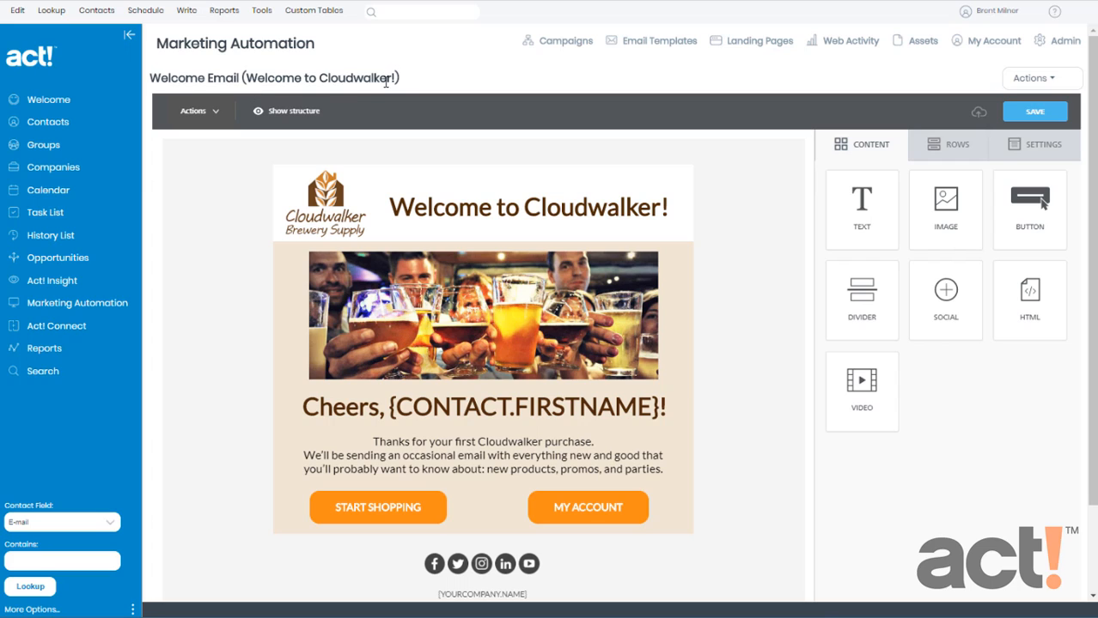
pyautogui.moveTo(412, 86)
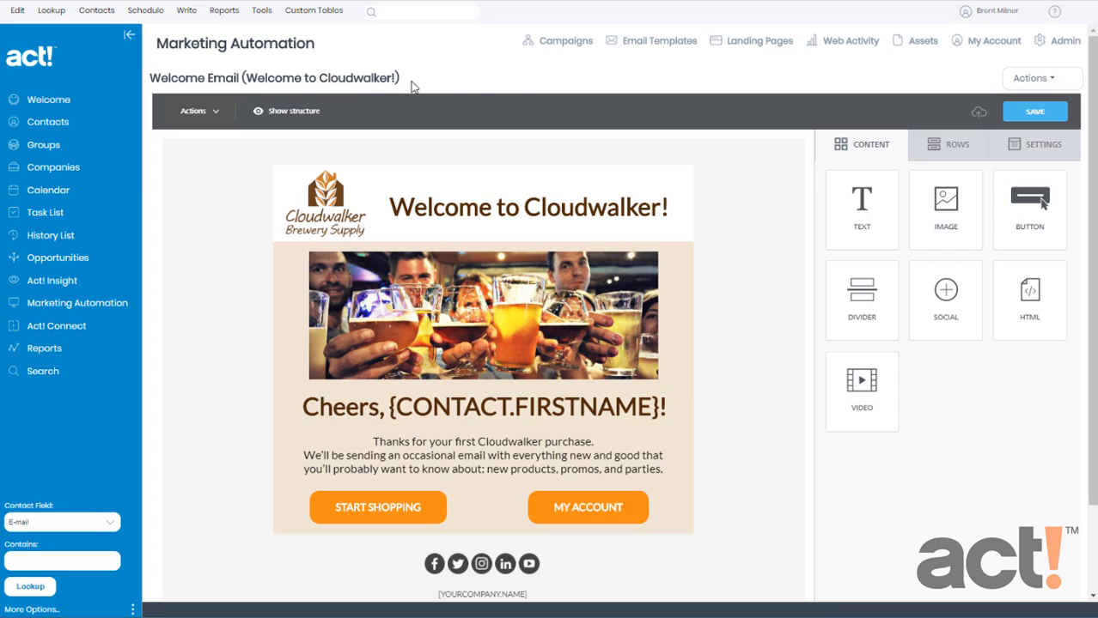
# Return to the Activate Campaign page and view the Welcome Email's two remaining warnings.
pyautogui.click(1031, 77)
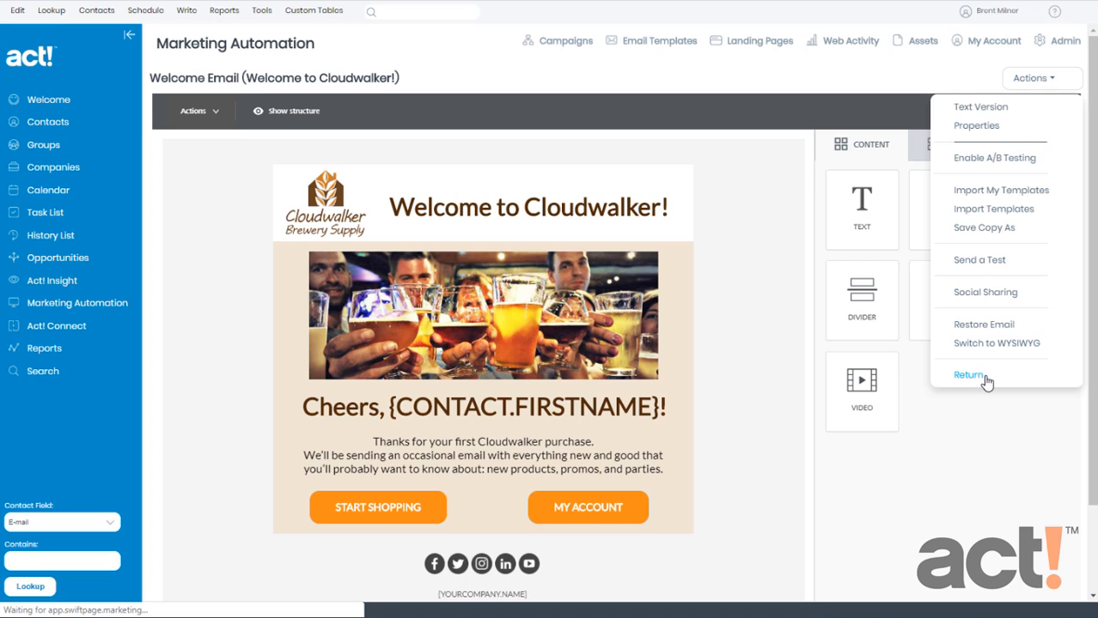
pyautogui.click(969, 375)
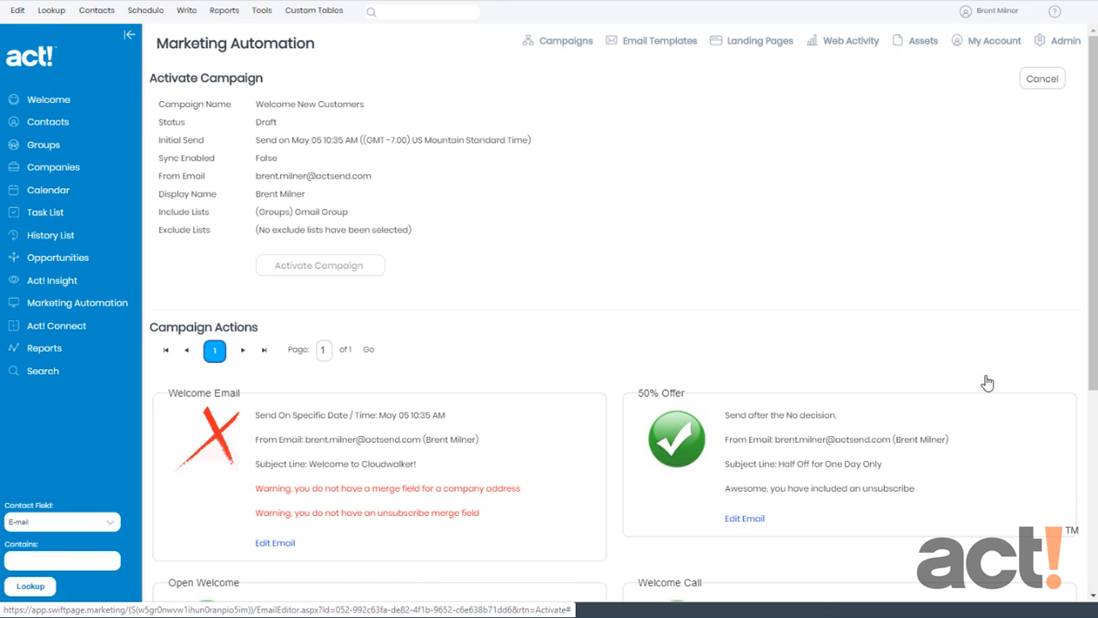
pyautogui.scroll(-3)
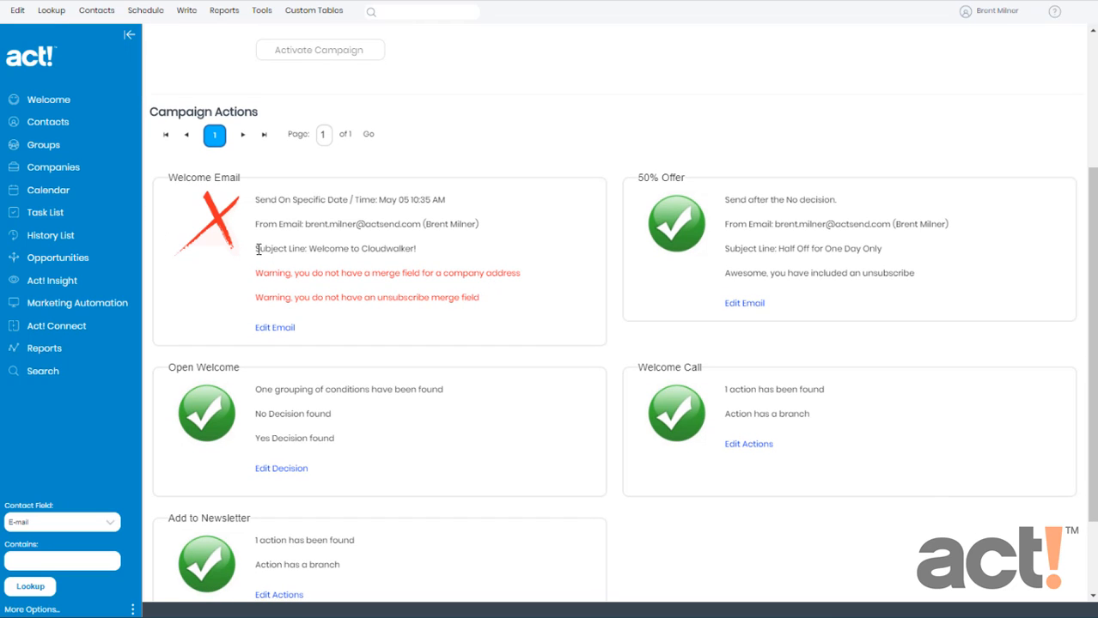
pyautogui.moveTo(412, 261)
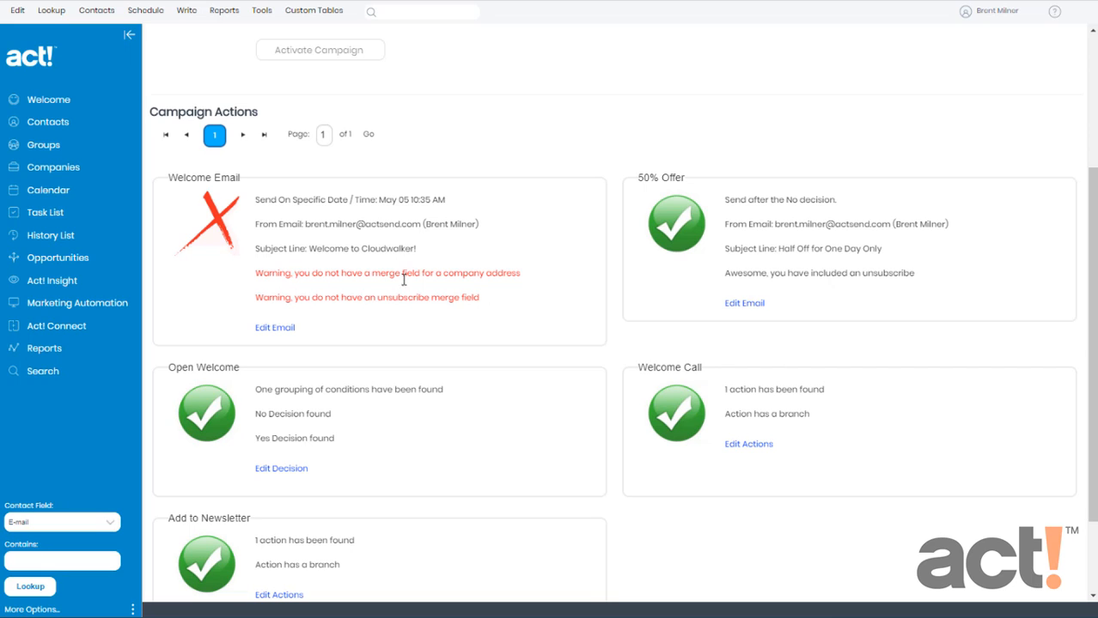
pyautogui.moveTo(506, 280)
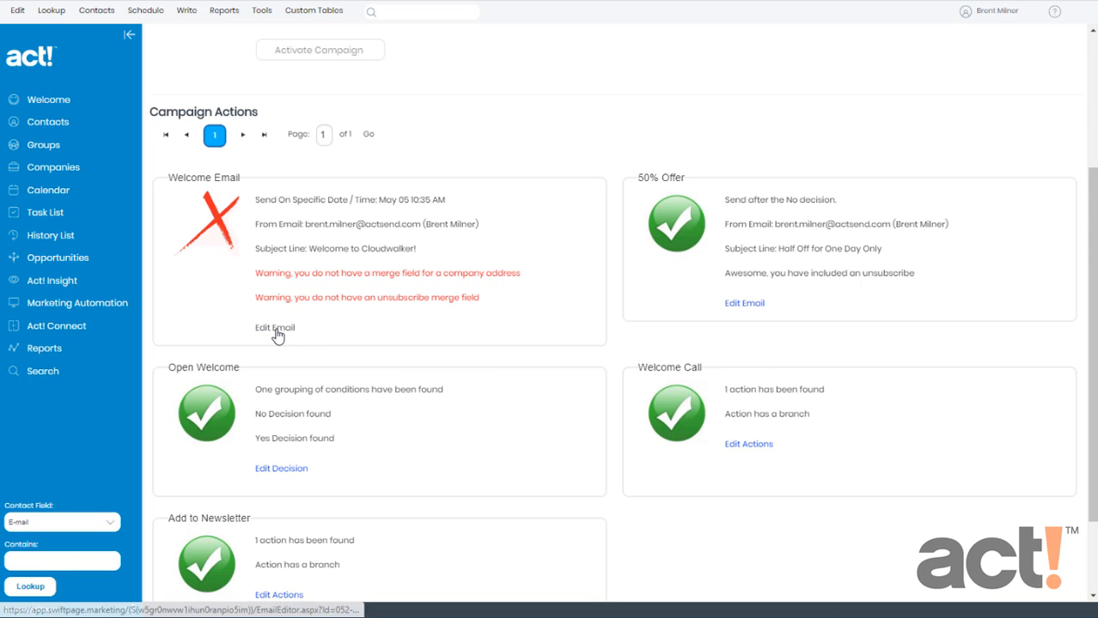
# Insert the Your Company Address merge tag into the Welcome Email's footer text.
pyautogui.click(275, 326)
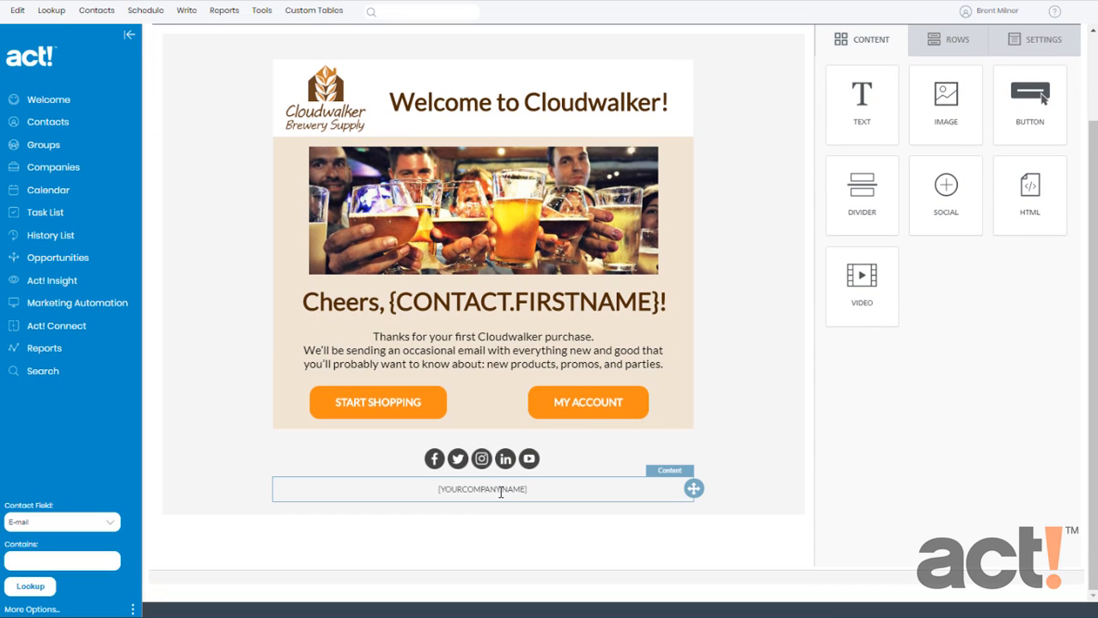
pyautogui.click(481, 488)
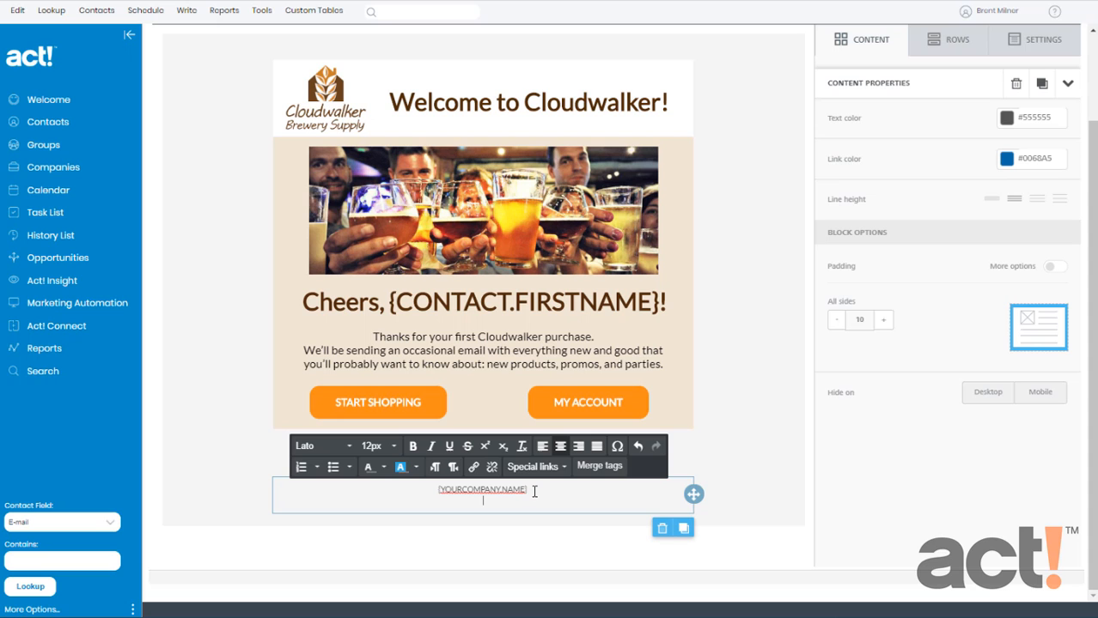
pyautogui.click(598, 466)
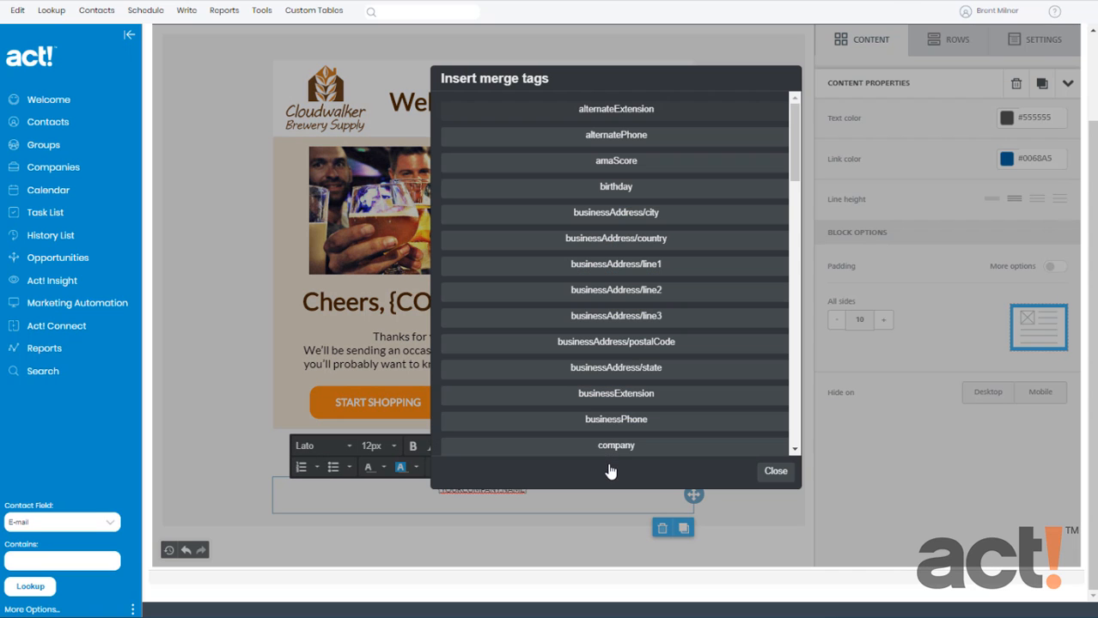
pyautogui.scroll(-3)
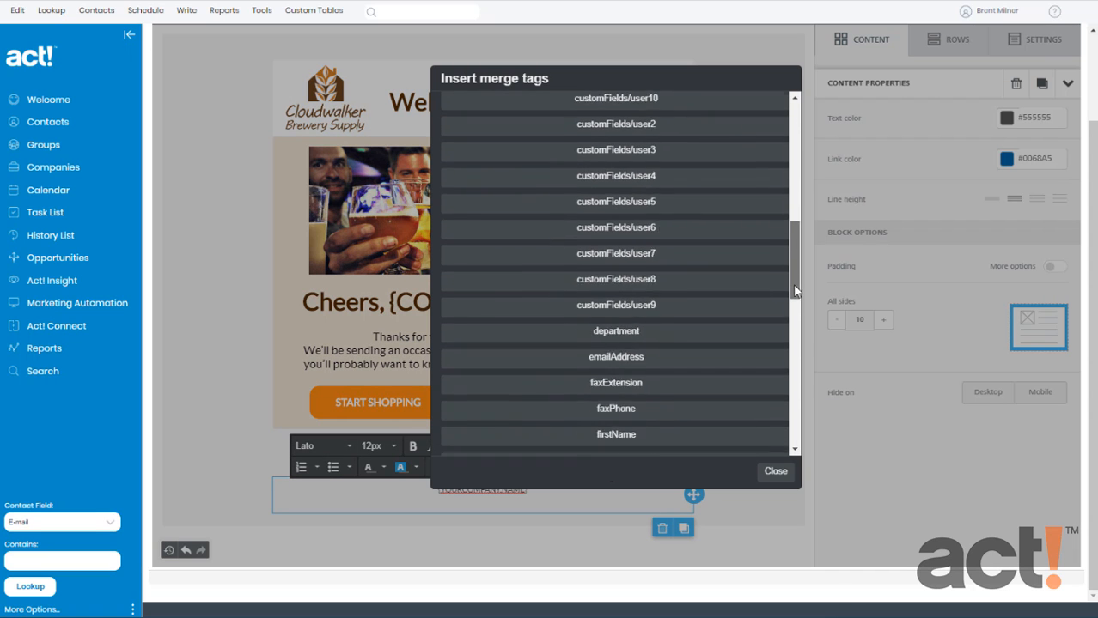
pyautogui.scroll(-3)
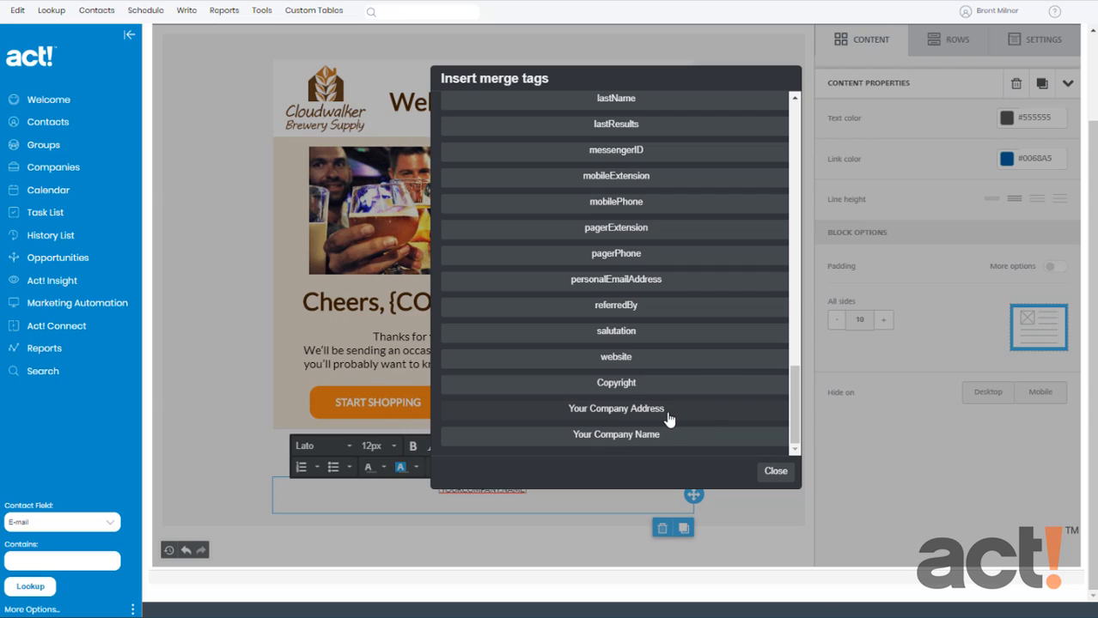
pyautogui.moveTo(625, 417)
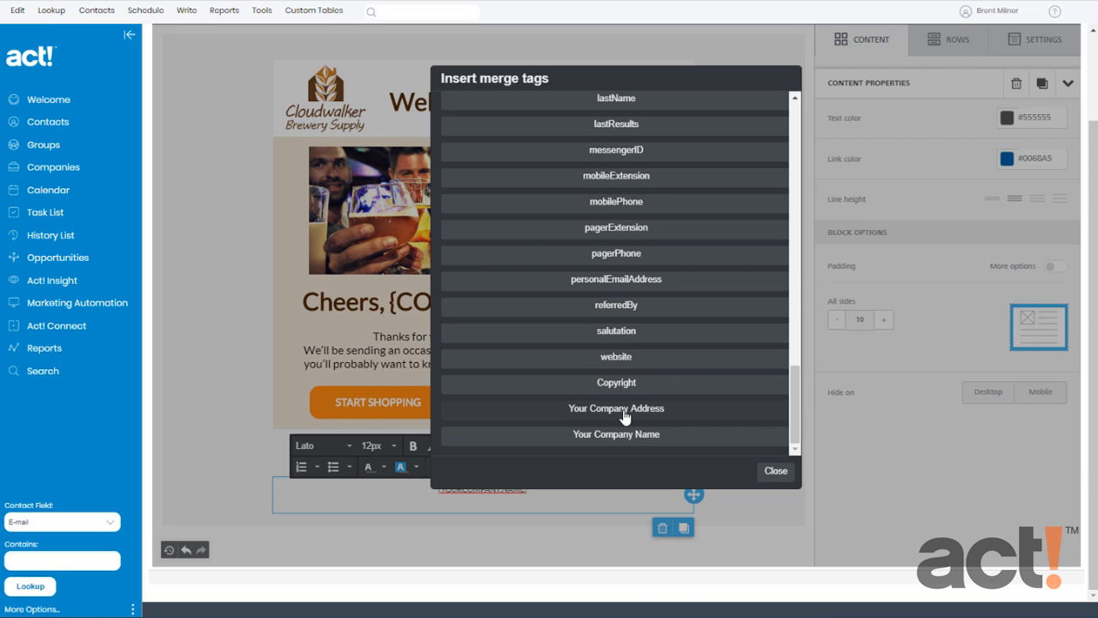
pyautogui.click(773, 471)
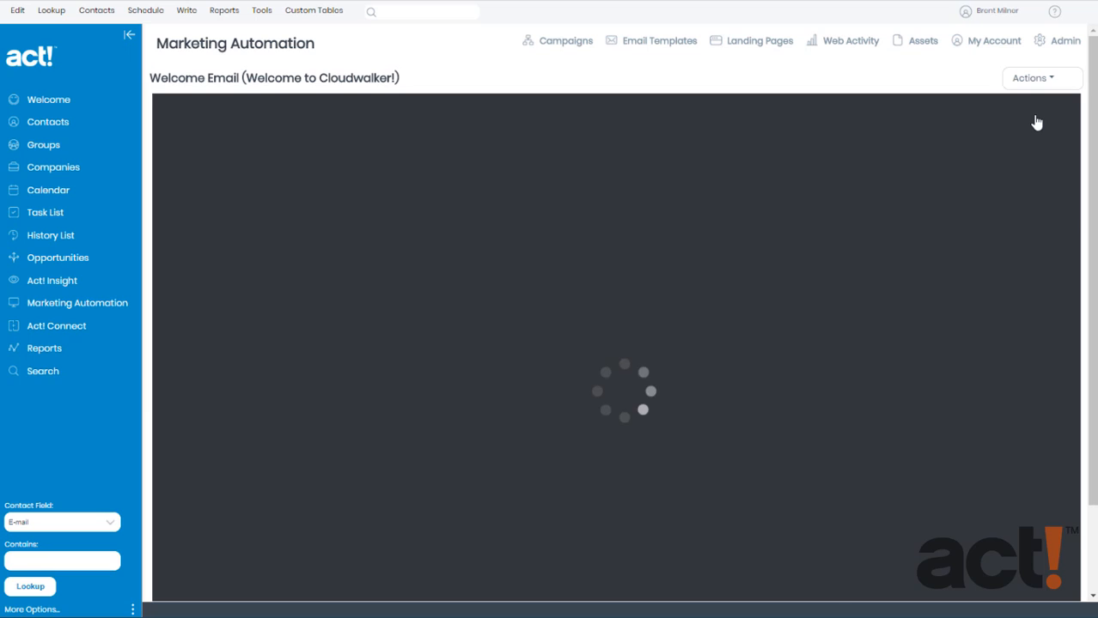
pyautogui.click(1031, 79)
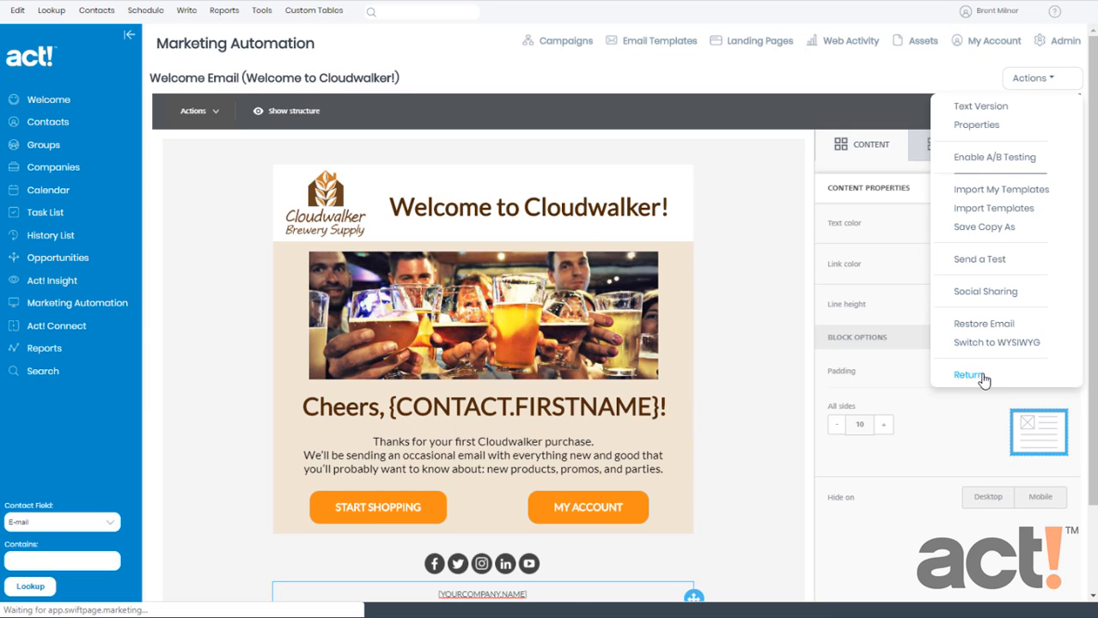
pyautogui.click(967, 375)
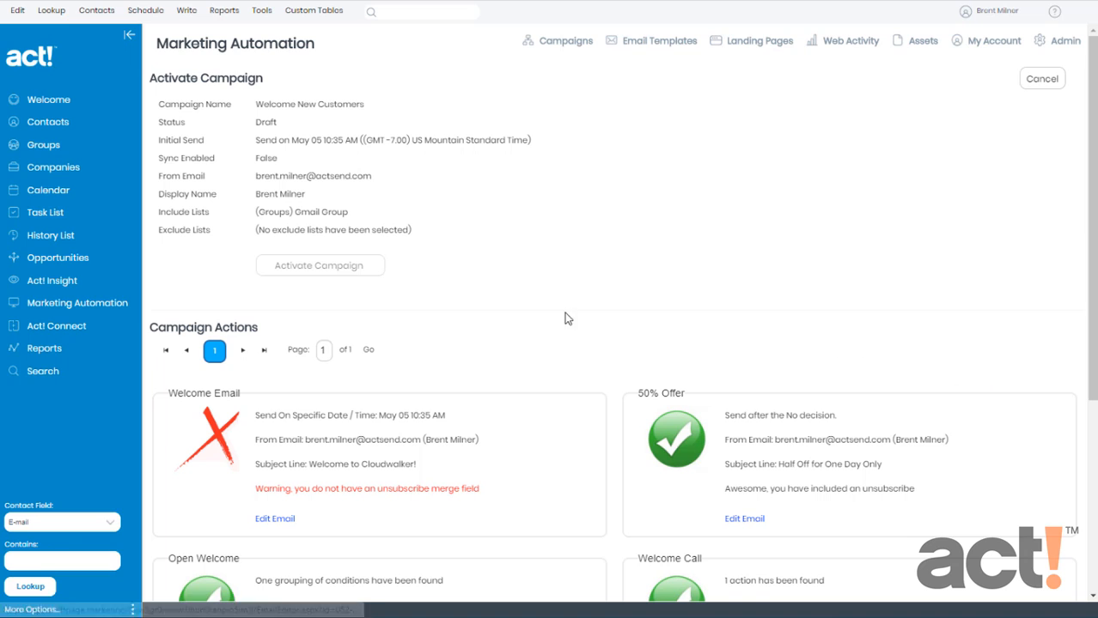
pyautogui.scroll(-3)
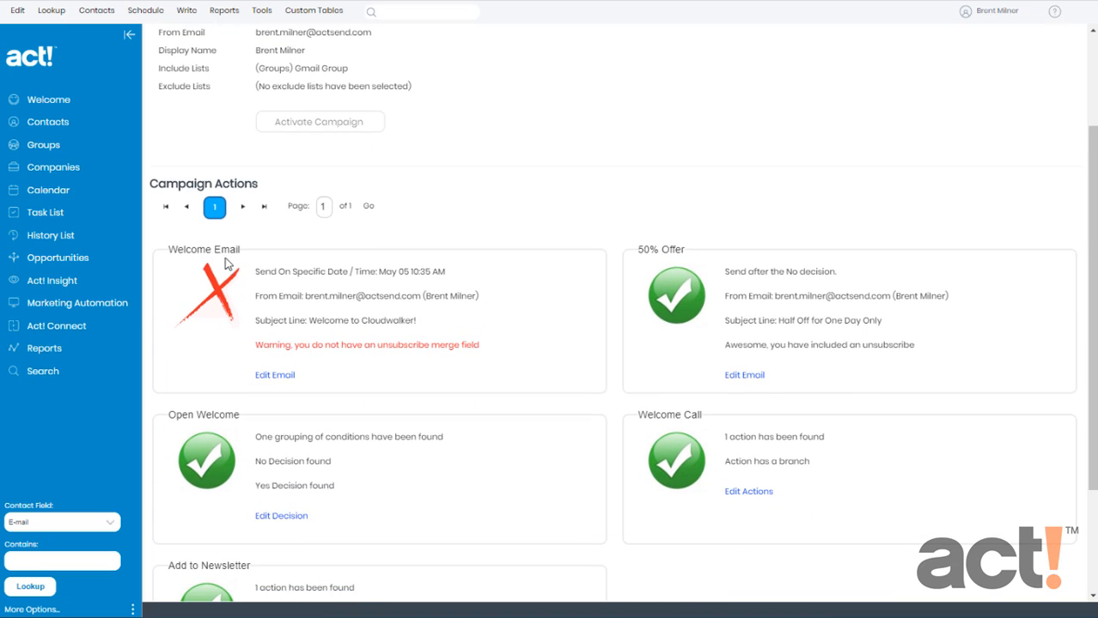
pyautogui.moveTo(213, 299)
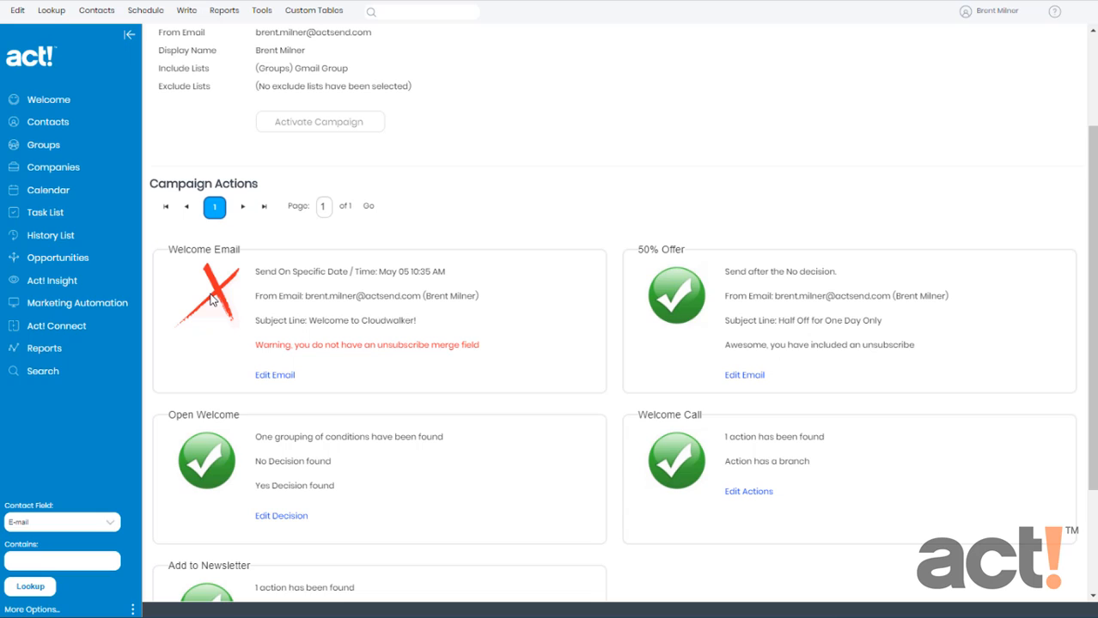
pyautogui.moveTo(430, 361)
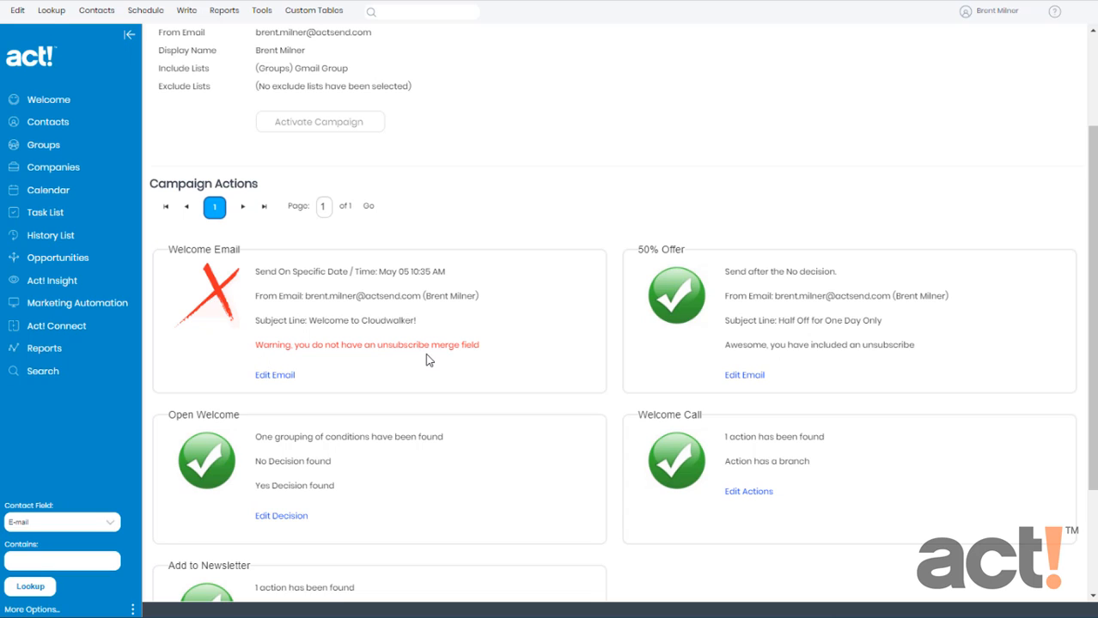
pyautogui.moveTo(470, 357)
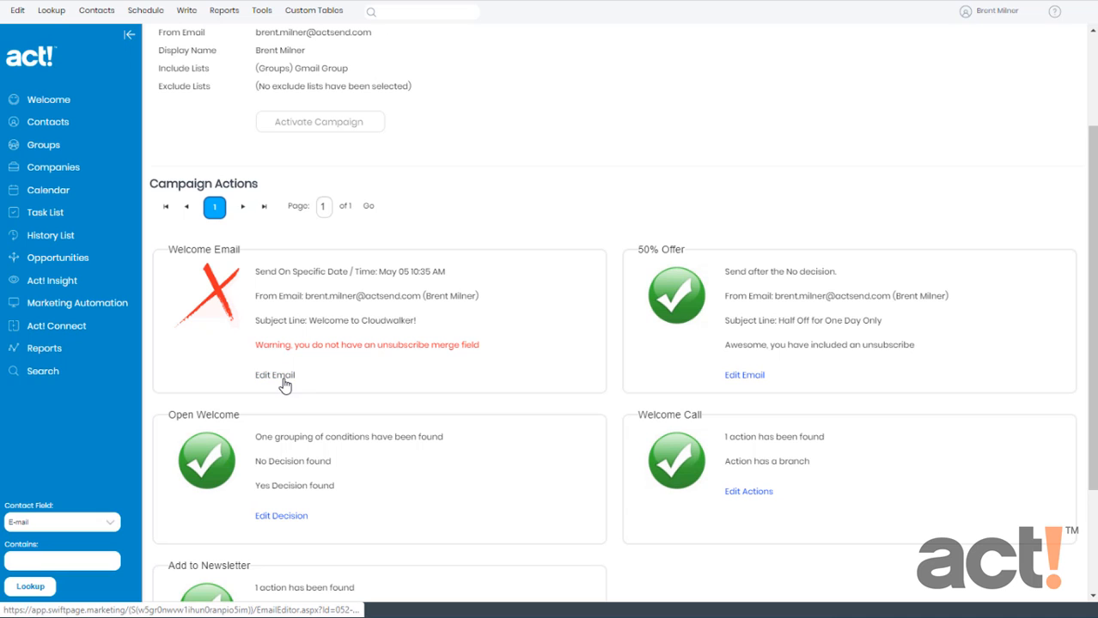
# Insert a Click Here to Unsubscribe special link into the Welcome Email footer.
pyautogui.click(275, 374)
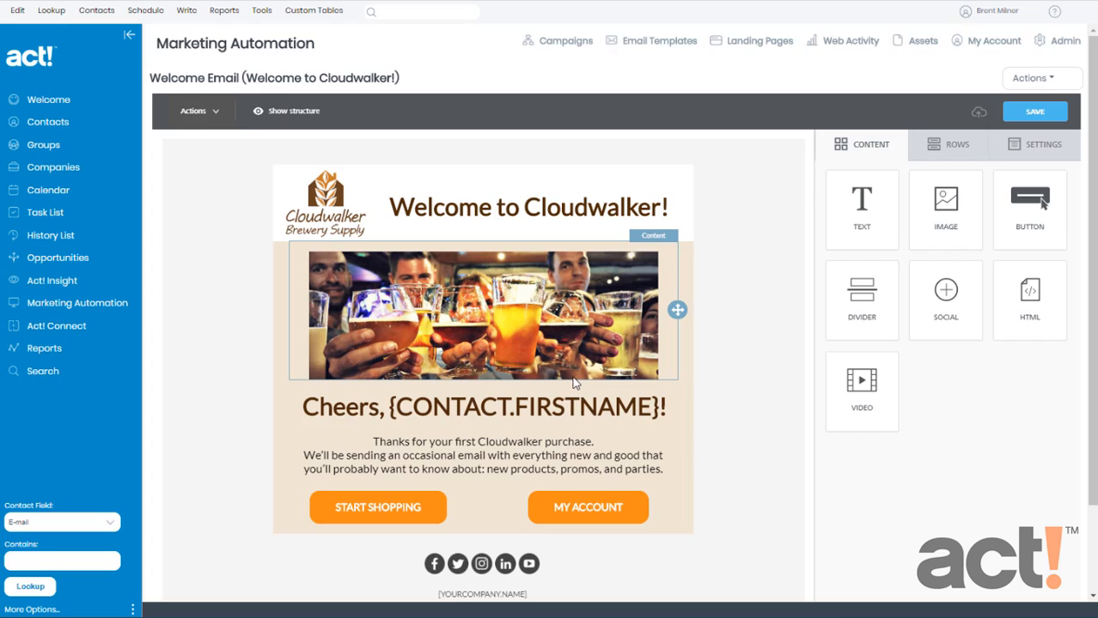
pyautogui.scroll(-3)
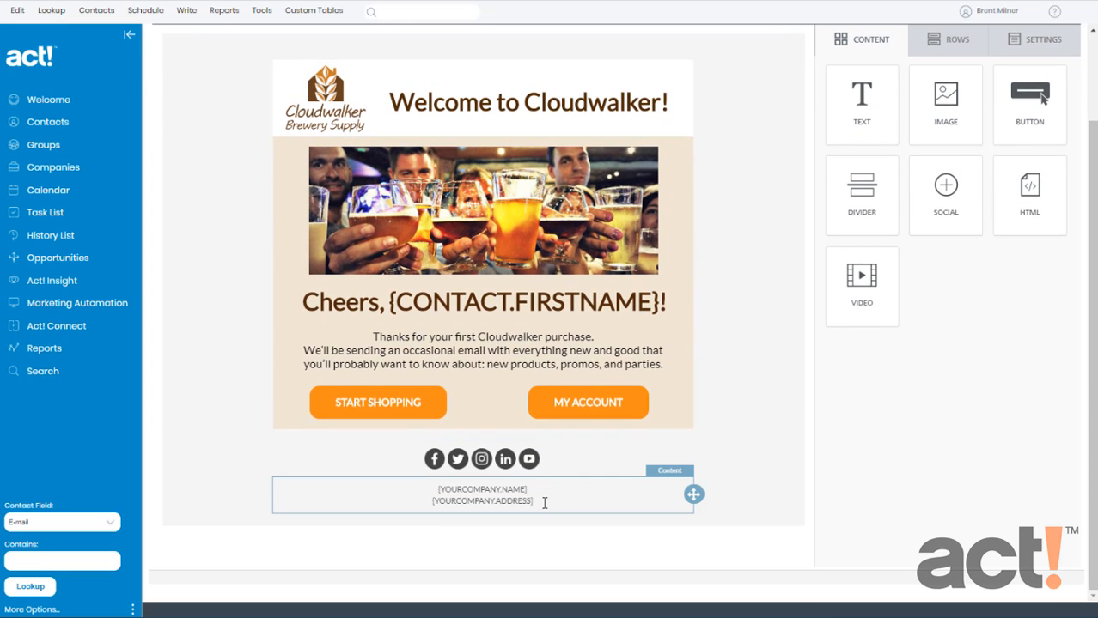
pyautogui.click(481, 495)
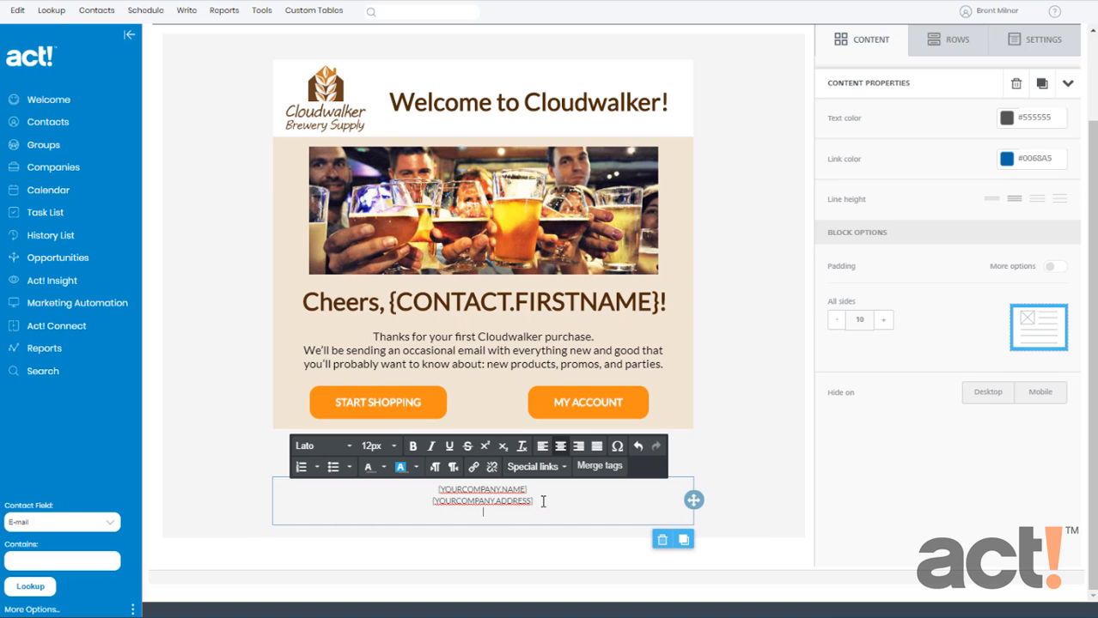
pyautogui.moveTo(536, 466)
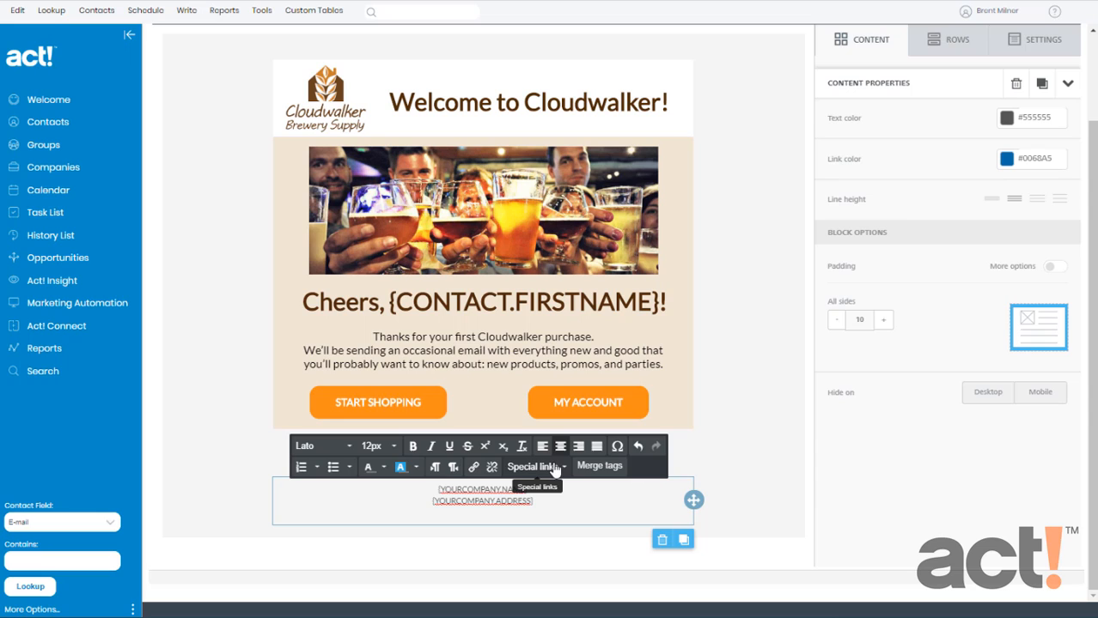
pyautogui.click(533, 468)
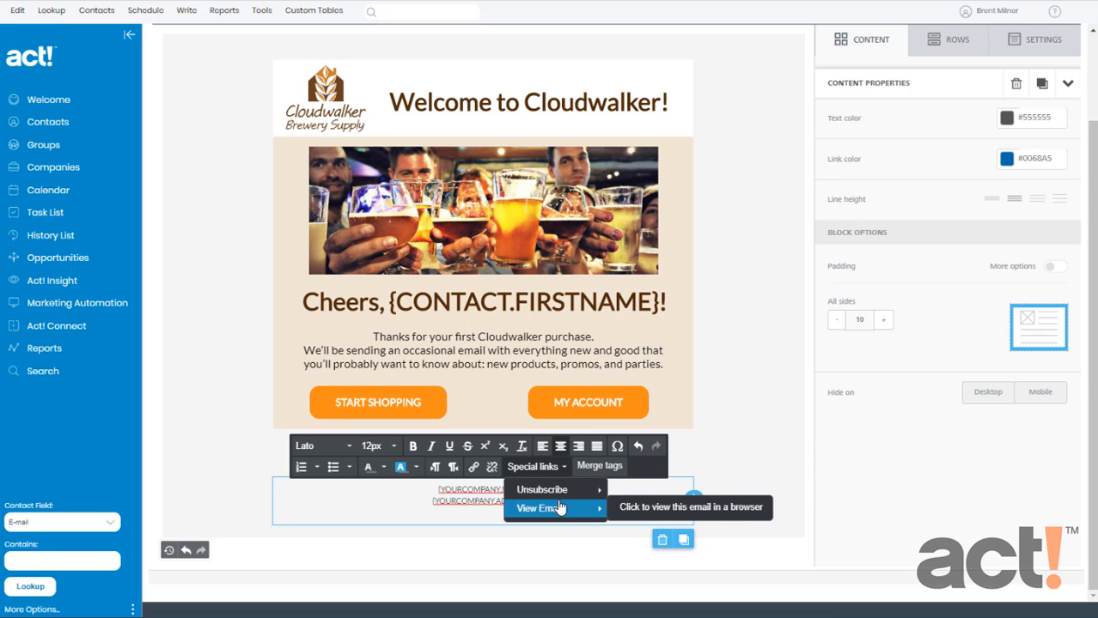
pyautogui.moveTo(543, 490)
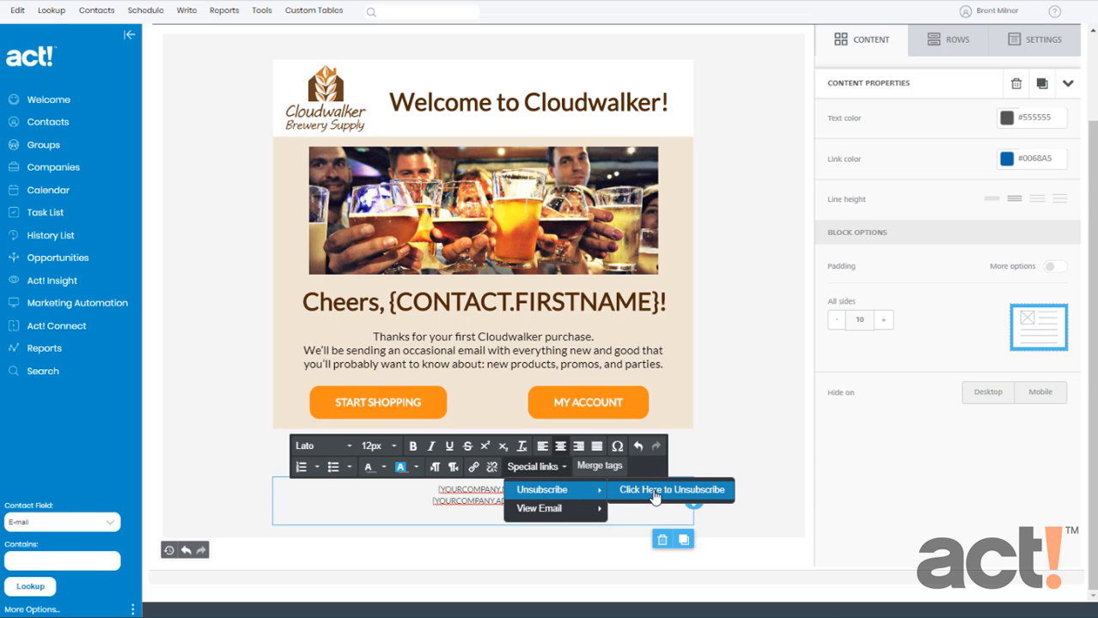
pyautogui.click(672, 490)
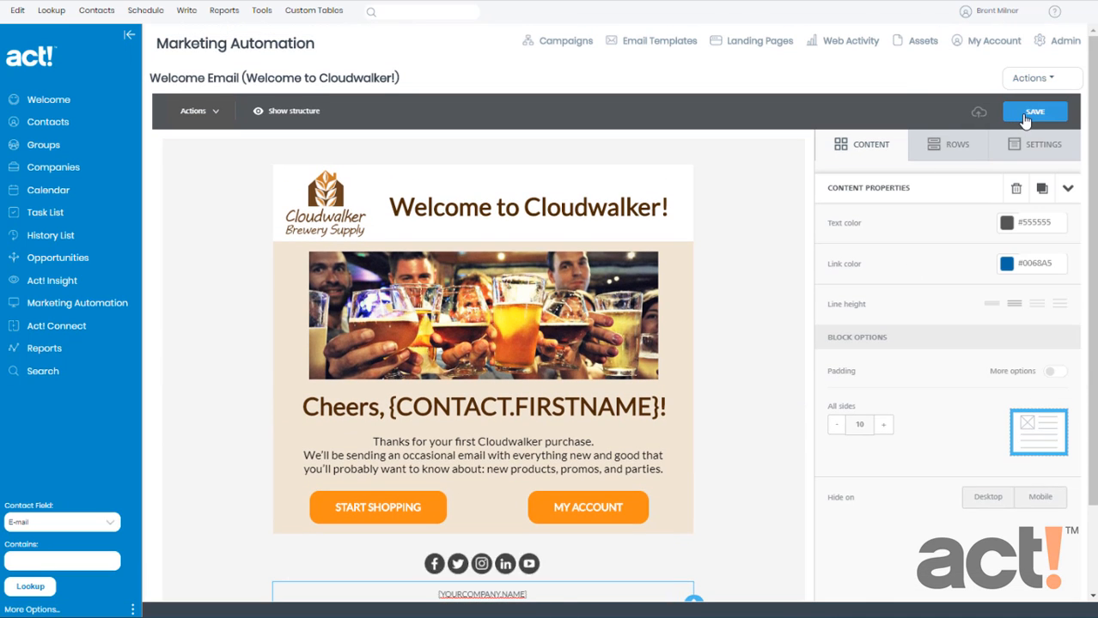
# Save the Welcome Email and return to the now-clean campaign review.
pyautogui.click(1031, 78)
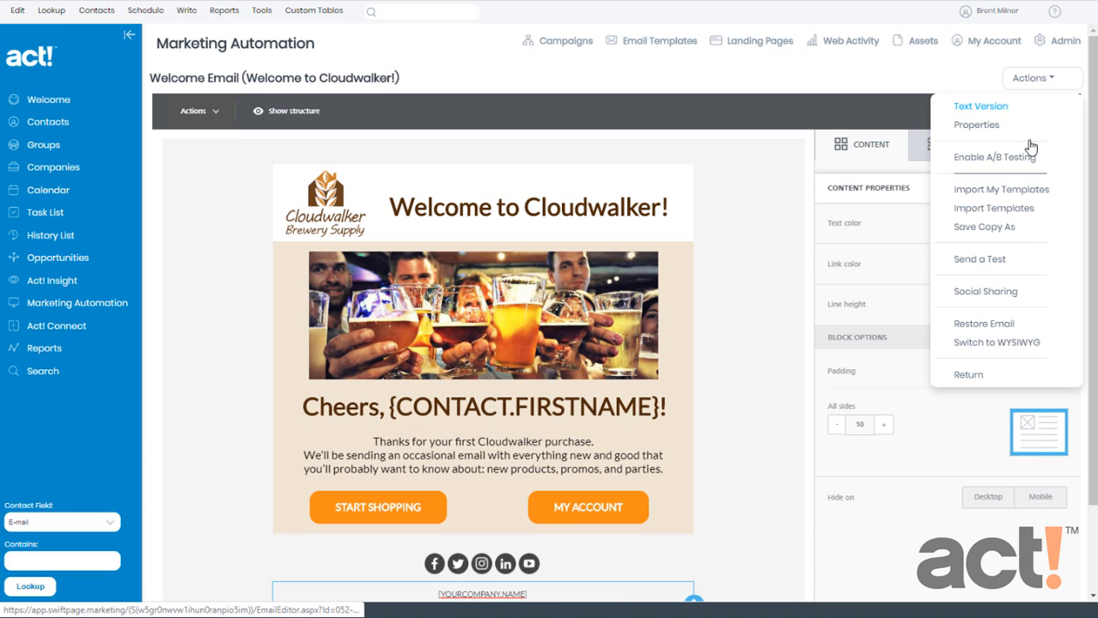
pyautogui.click(969, 375)
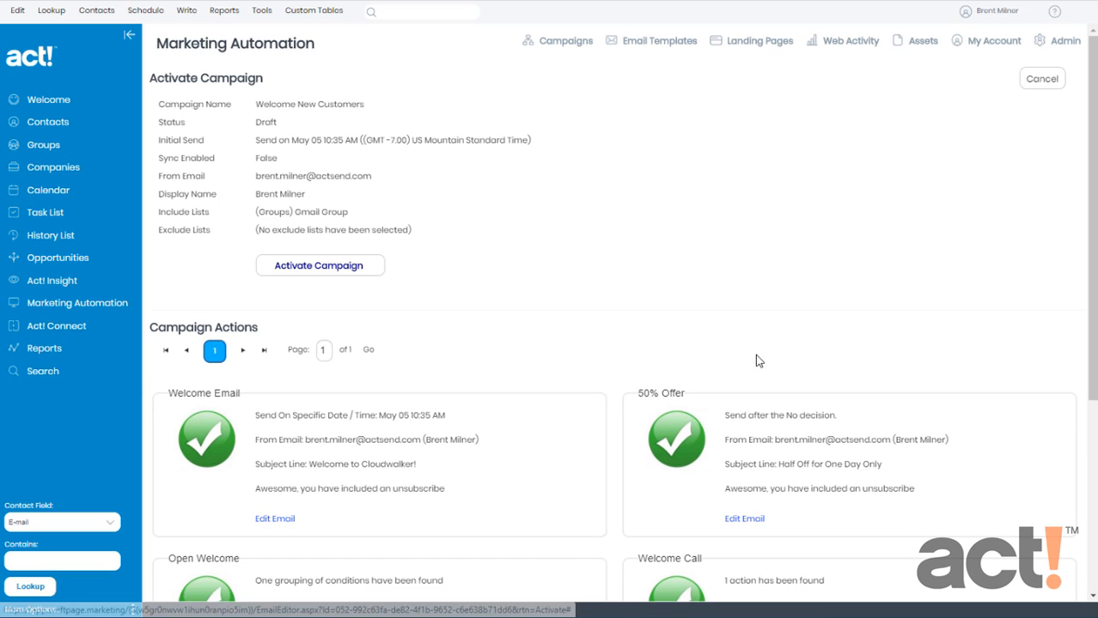
pyautogui.scroll(-3)
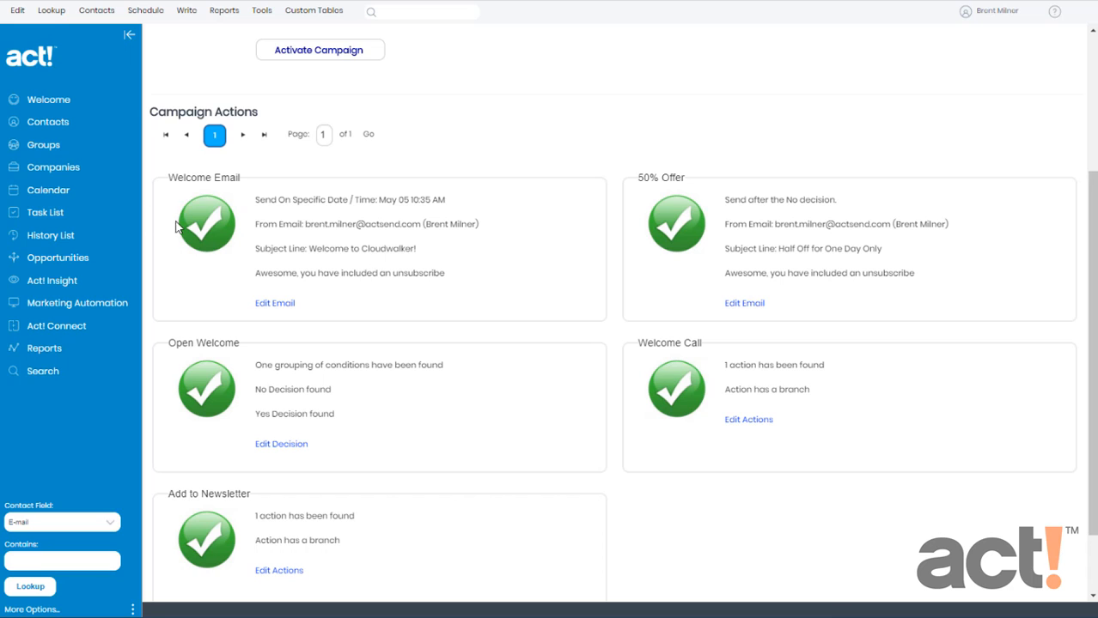
pyautogui.moveTo(317, 278)
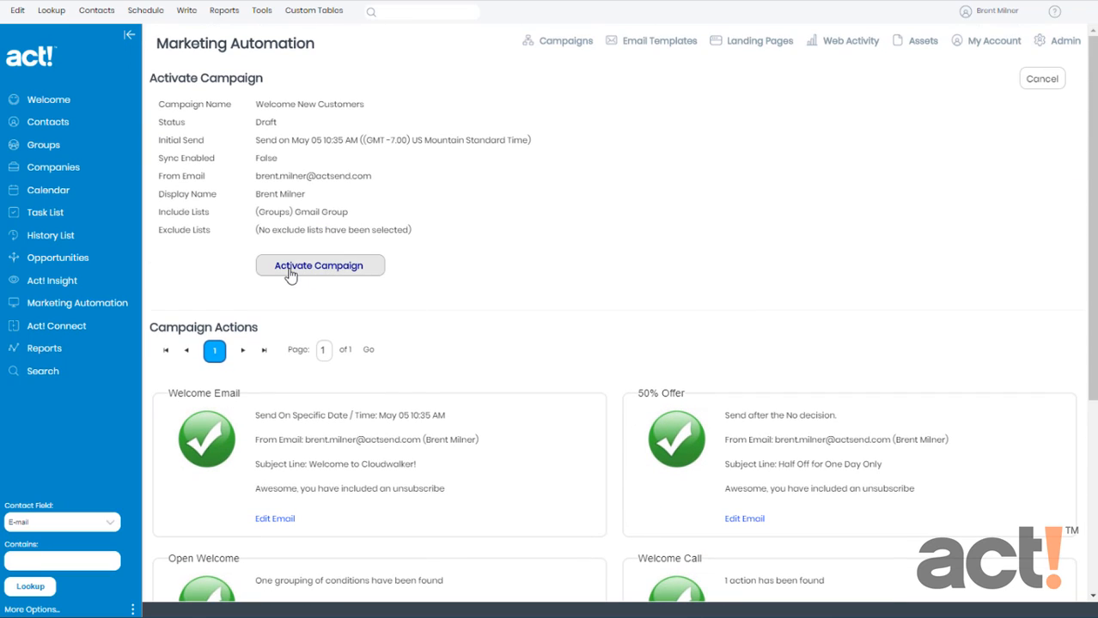
pyautogui.moveTo(332, 275)
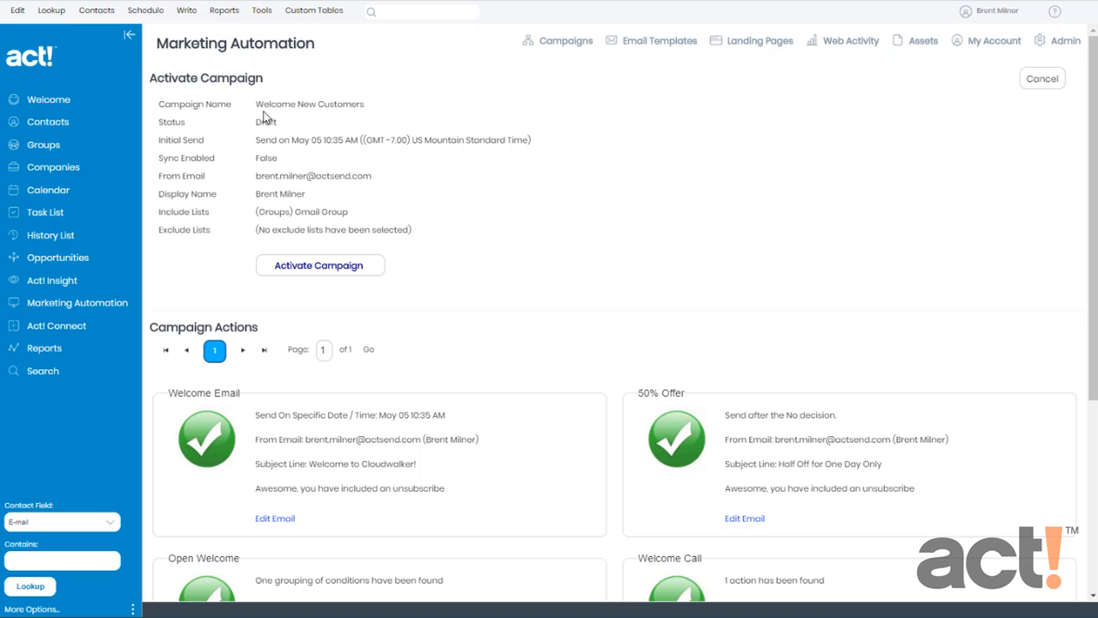
pyautogui.moveTo(264, 138)
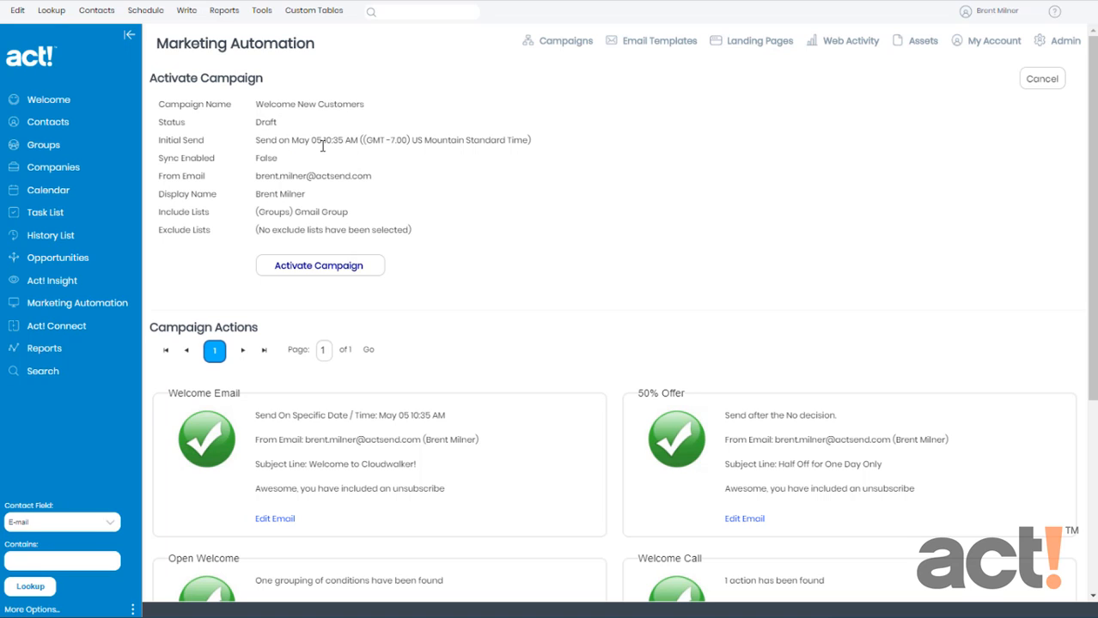
pyautogui.moveTo(261, 164)
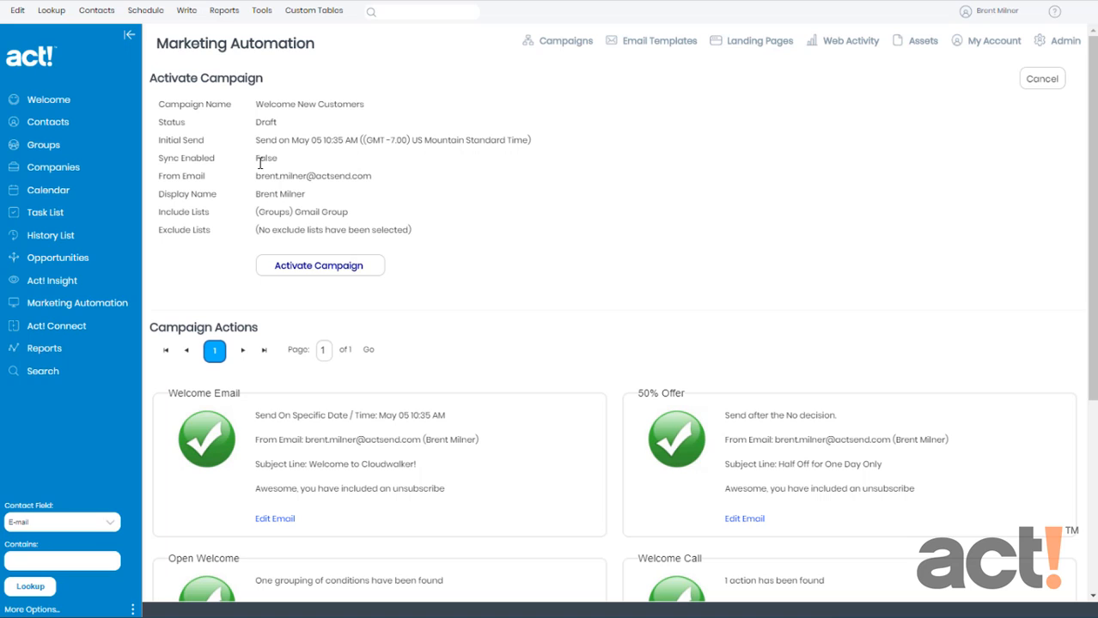
pyautogui.moveTo(284, 168)
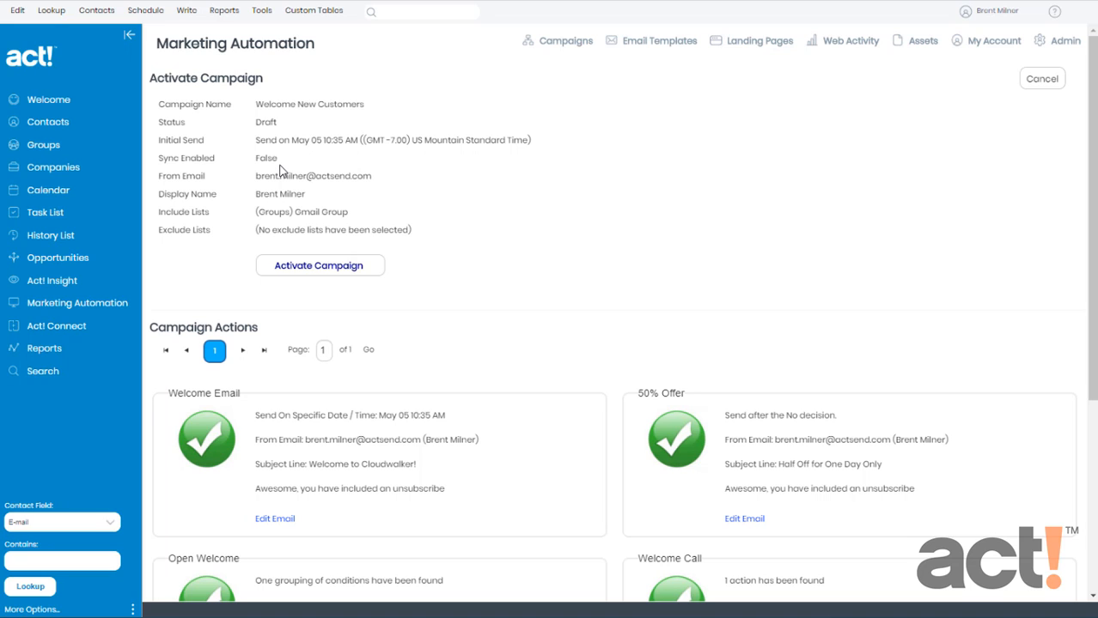
pyautogui.moveTo(305, 191)
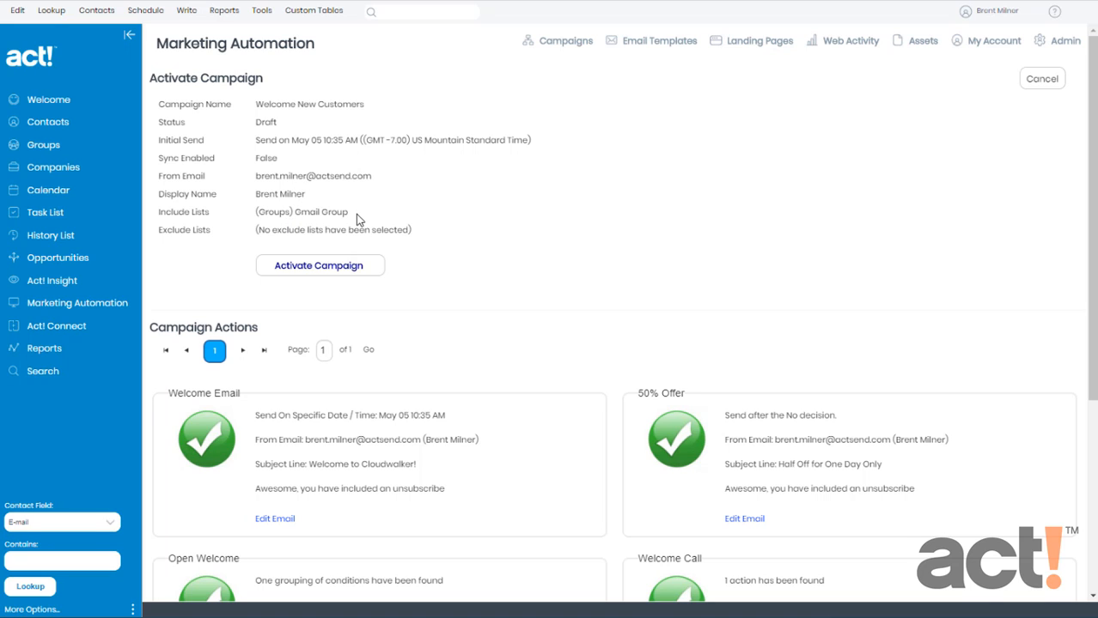
pyautogui.moveTo(279, 248)
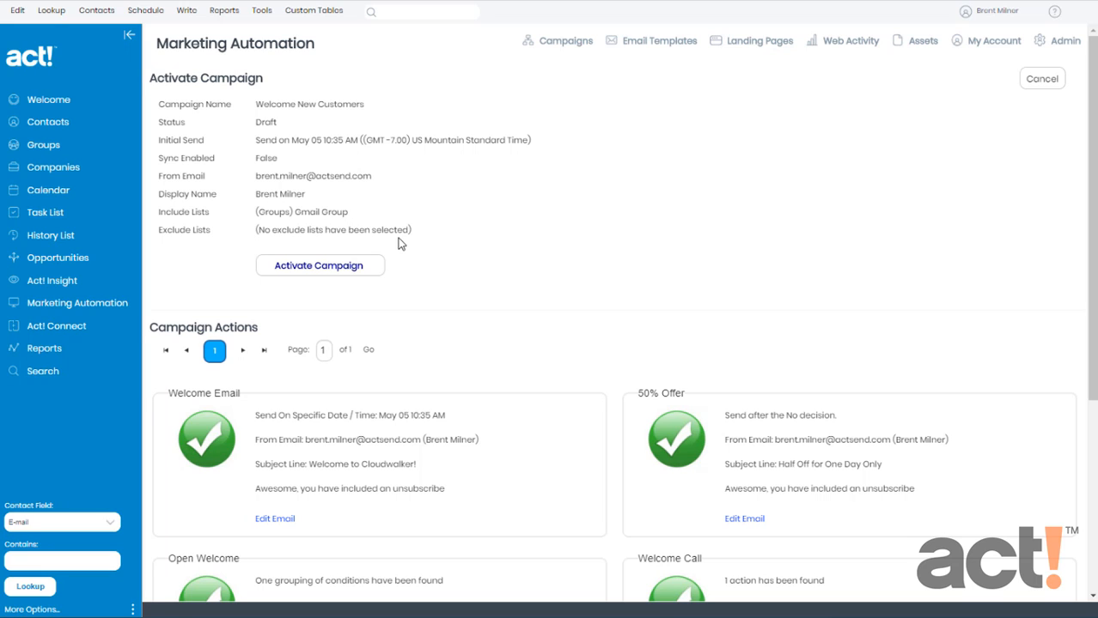
pyautogui.moveTo(408, 244)
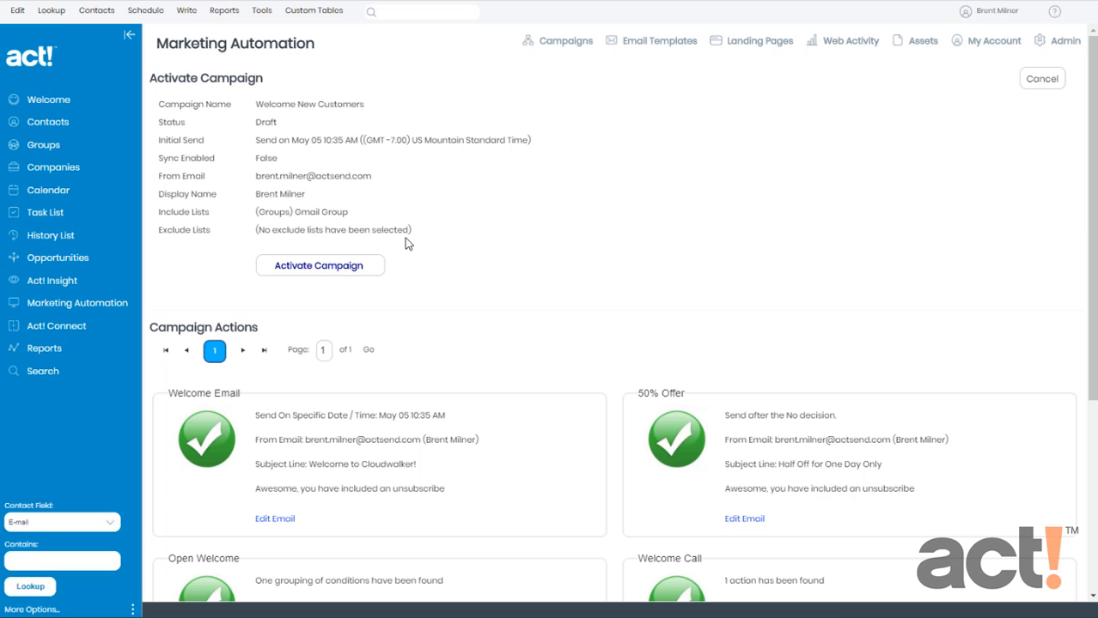
# Activate the Welcome New Customers campaign and confirm, making its workflow Active.
pyautogui.click(319, 264)
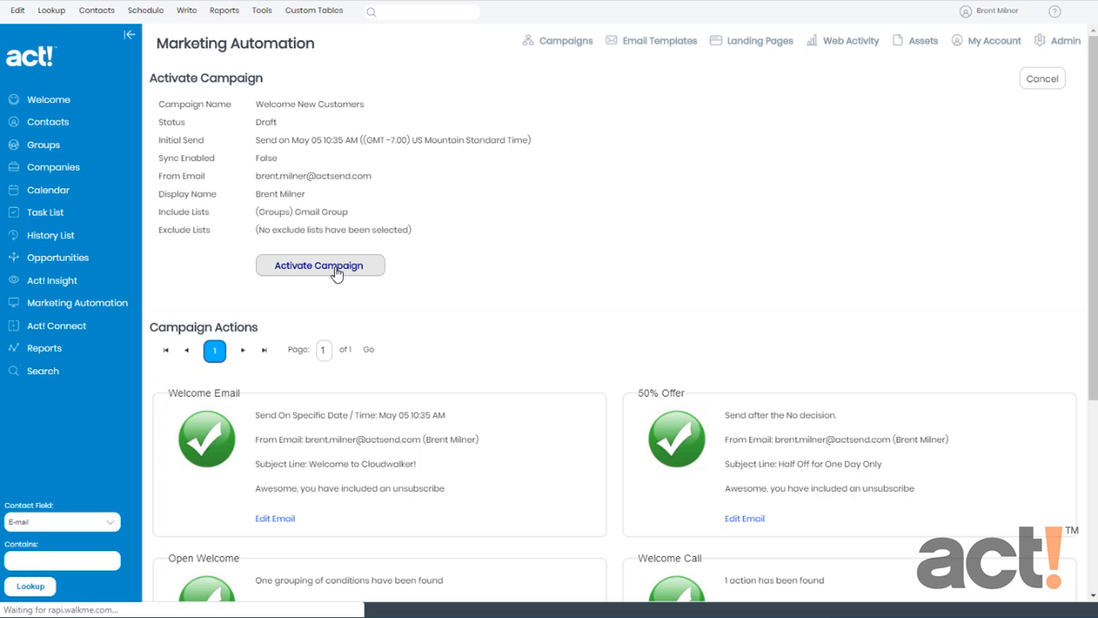
pyautogui.click(320, 265)
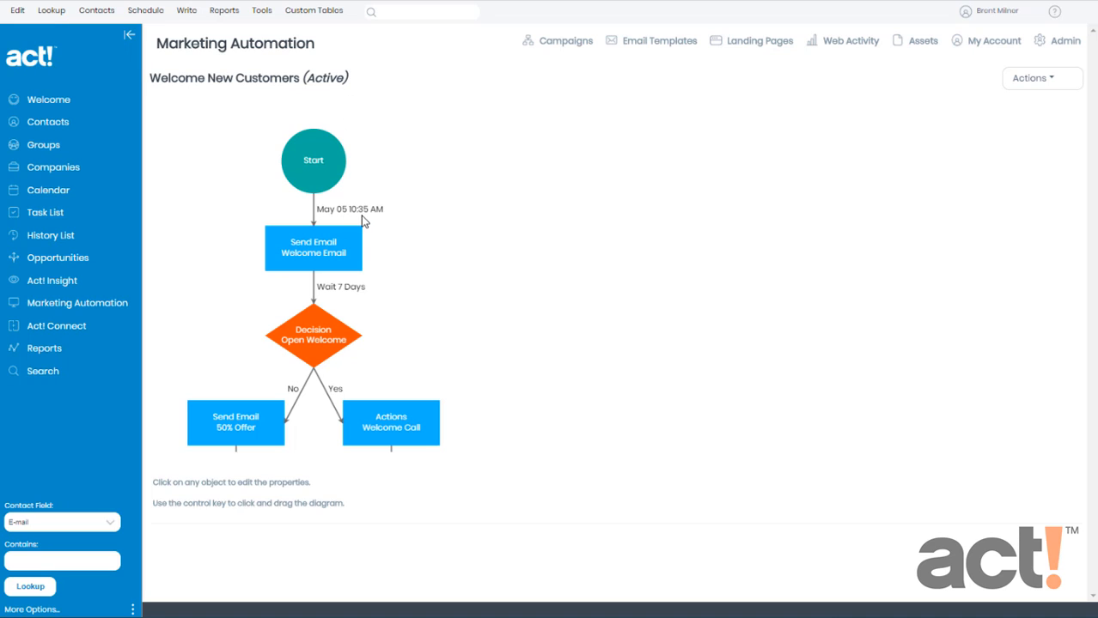
pyautogui.moveTo(374, 221)
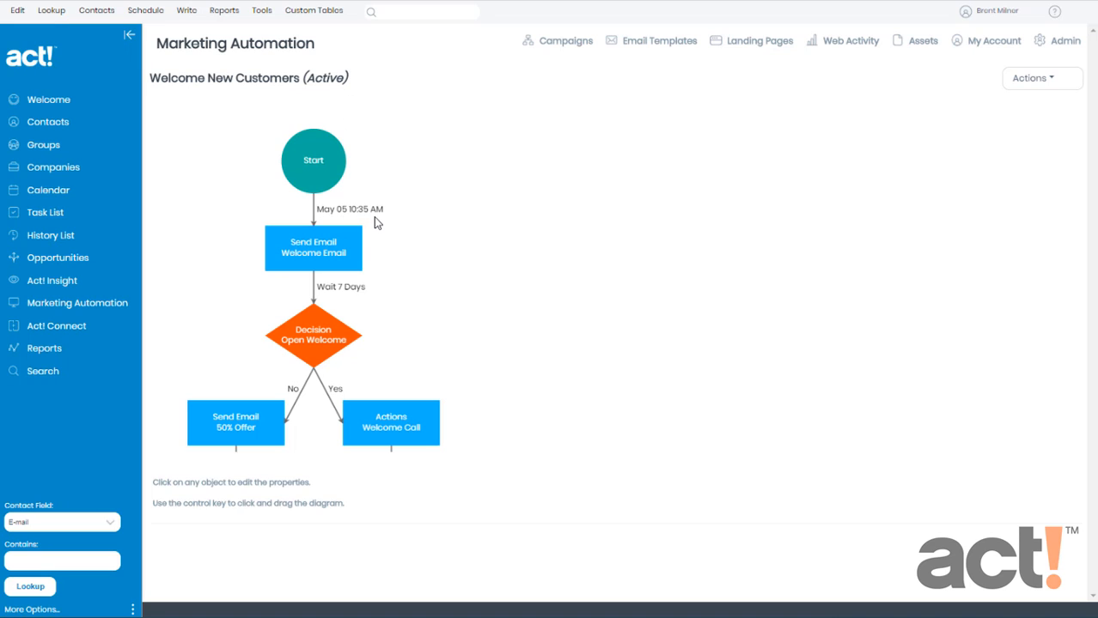